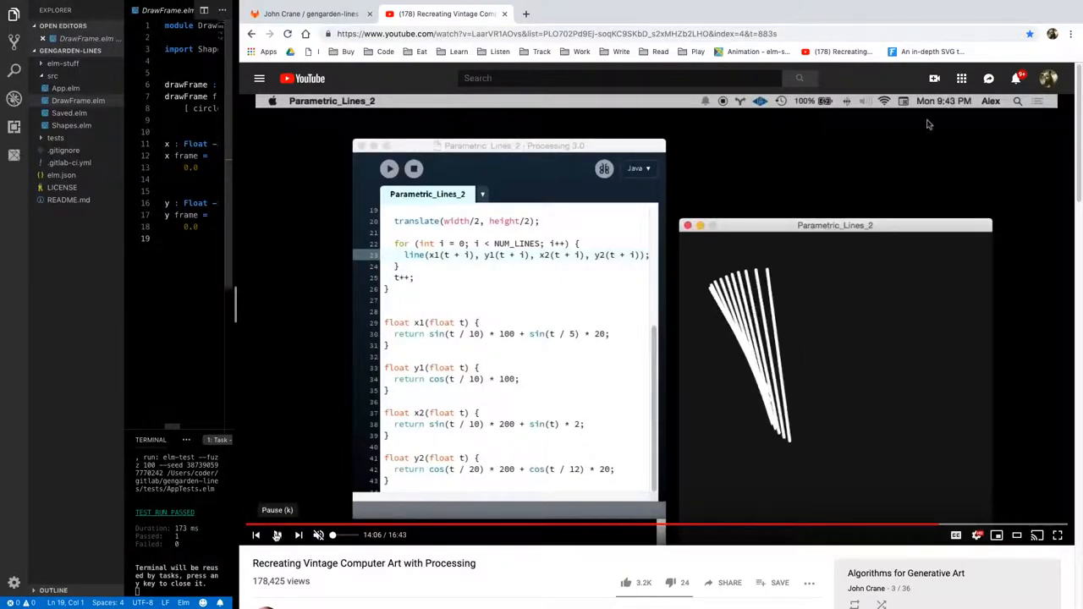
Resume the tutorial and pause it on the Parametric_Lines_2 code frame.
click(277, 534)
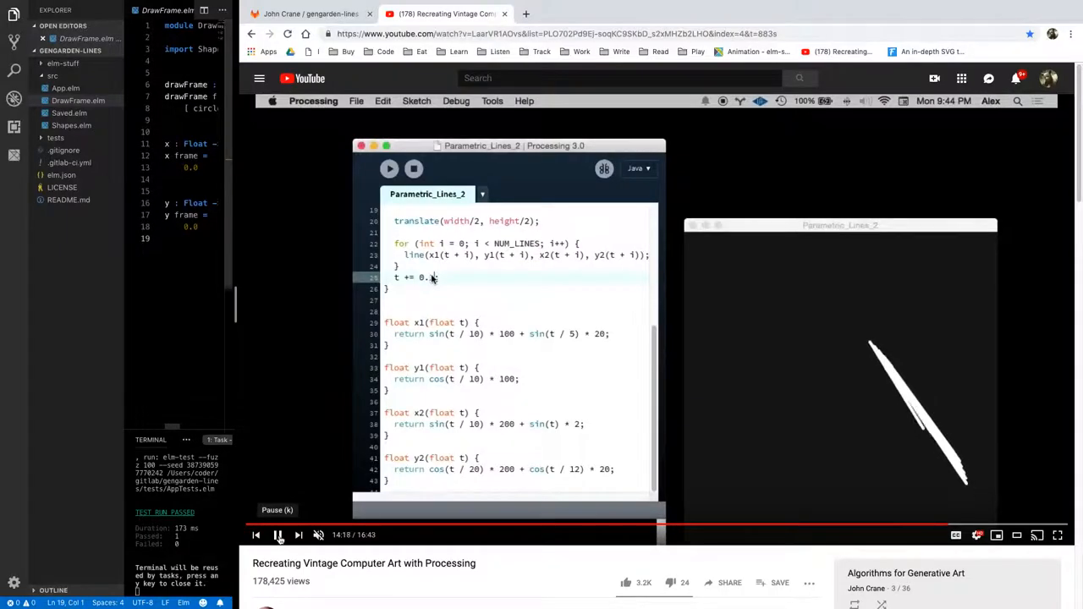
click(277, 535)
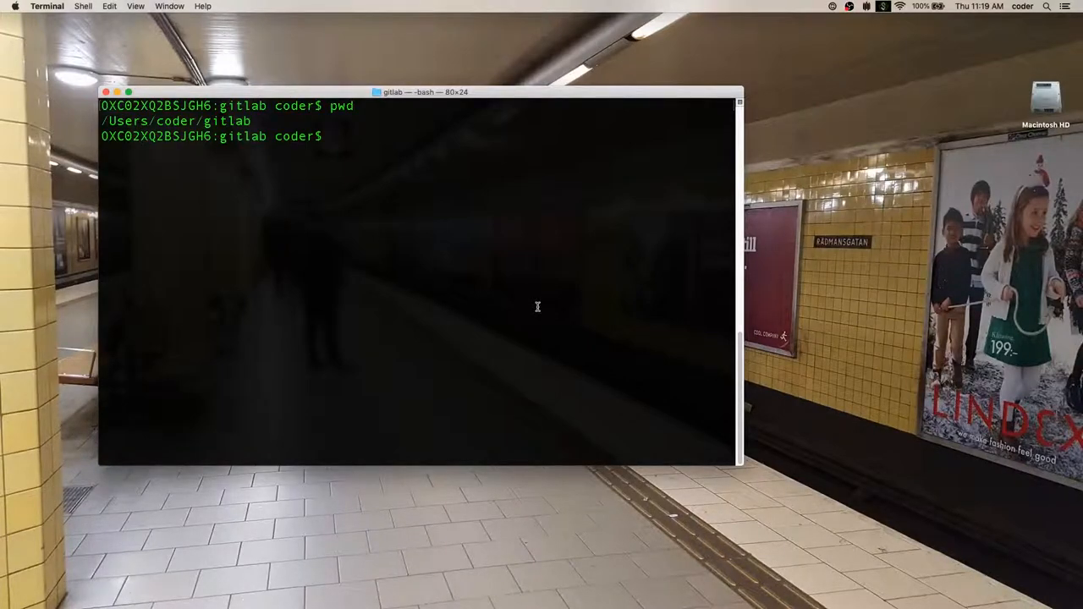
text(git)
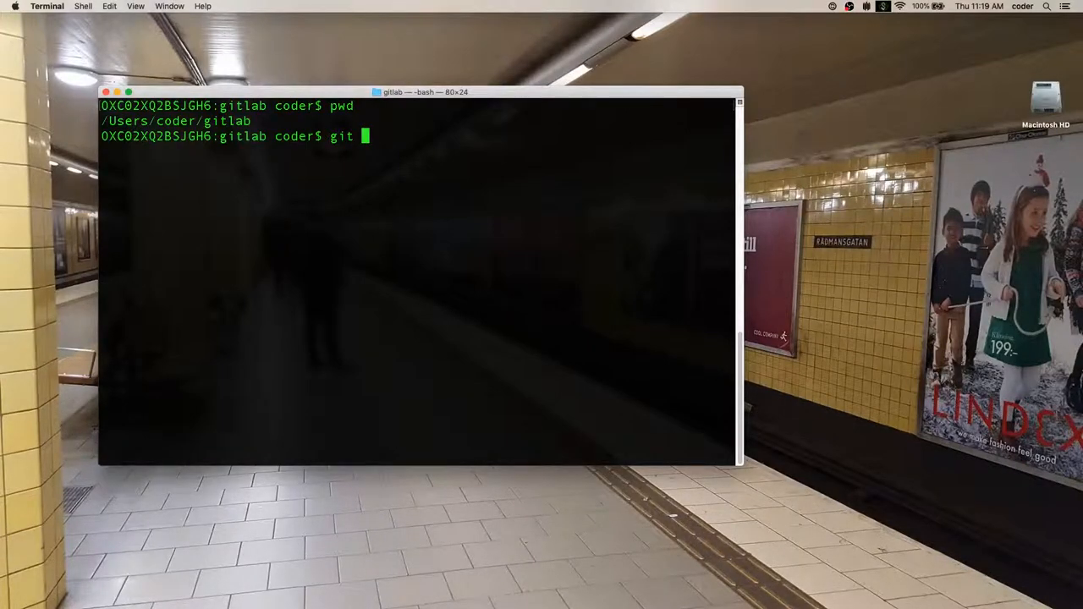
text(clone)
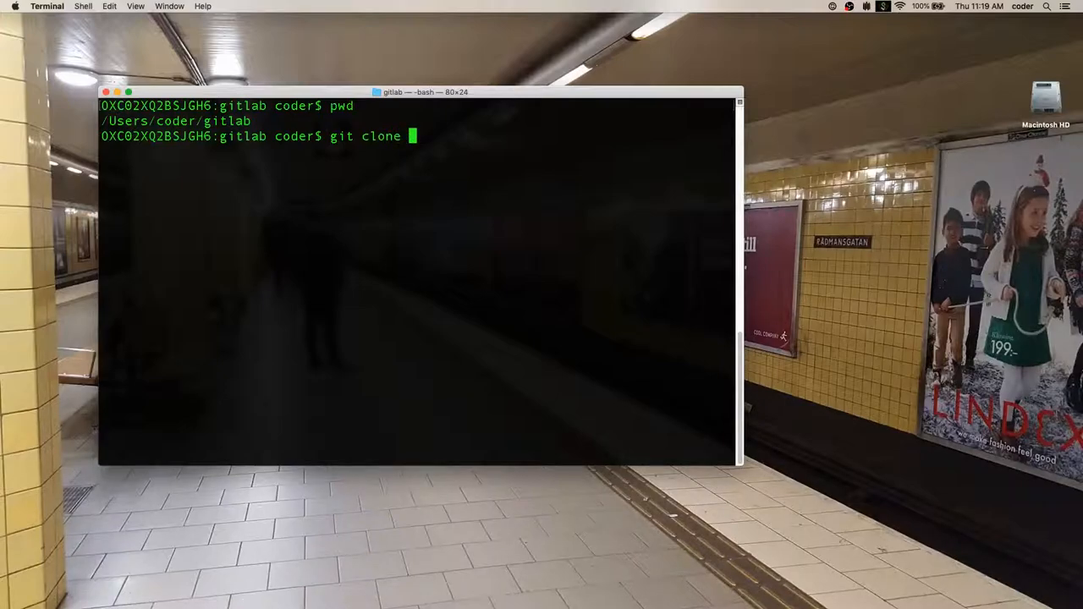
text(https://gitlab.com/johncrane/gengarden-lines.git)
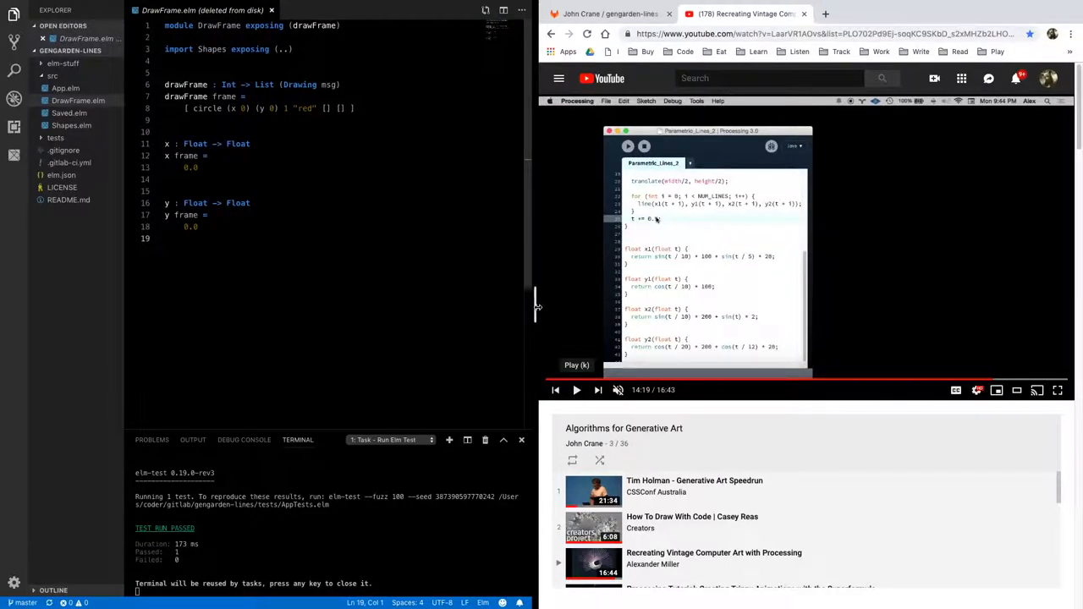
mouse_move(352, 305)
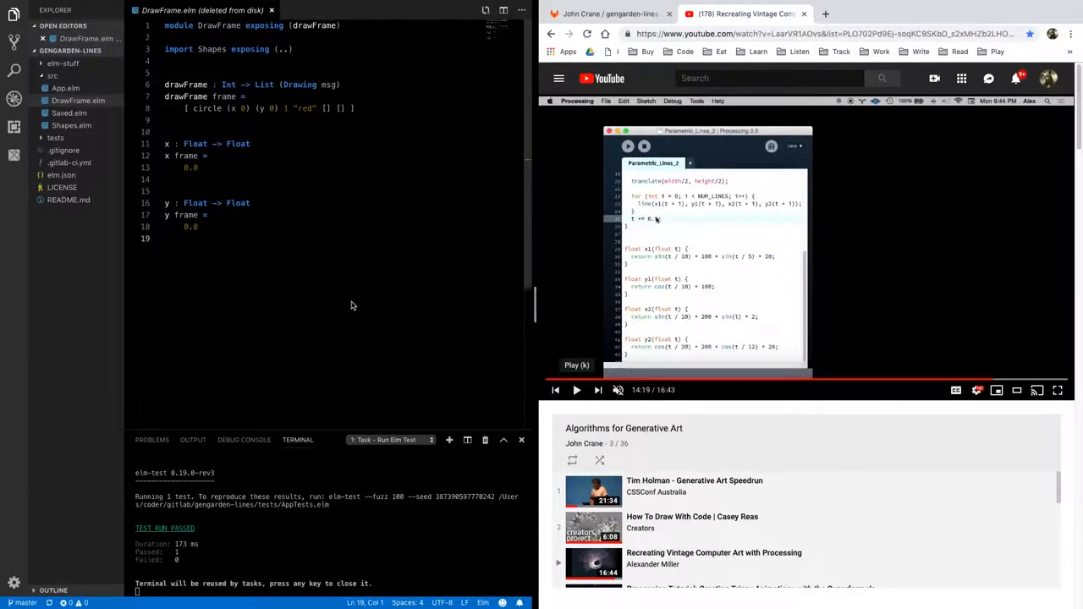
mouse_move(345, 281)
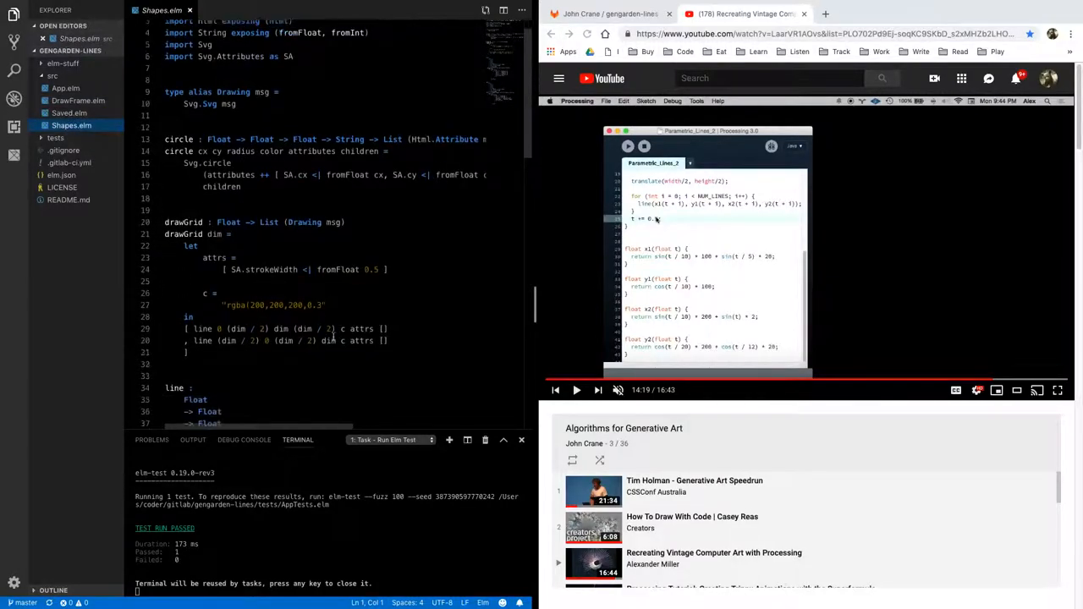
scroll(down, 3)
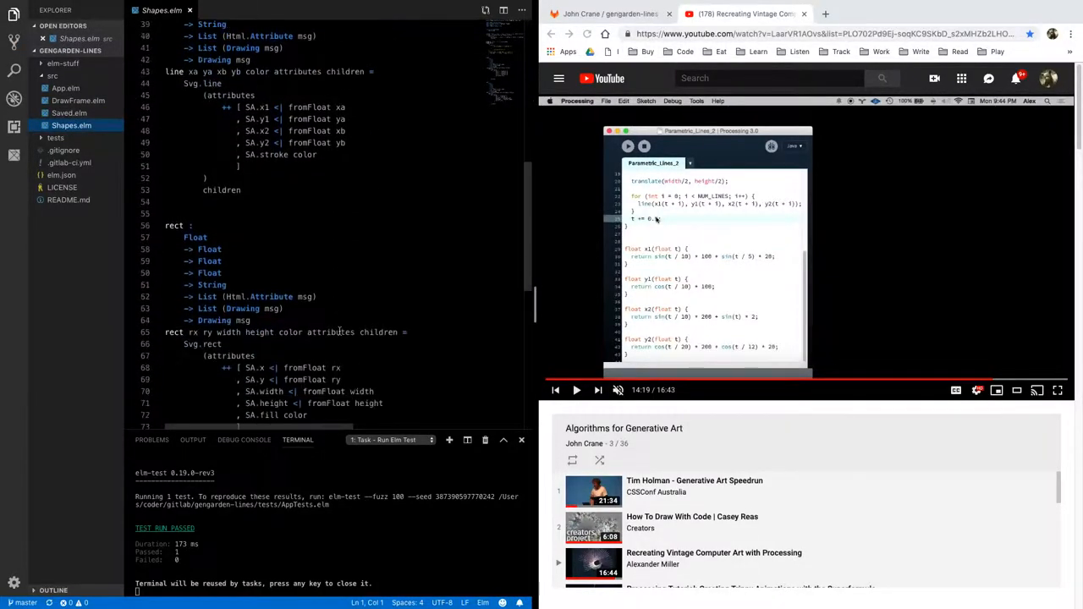
scroll(up, 3)
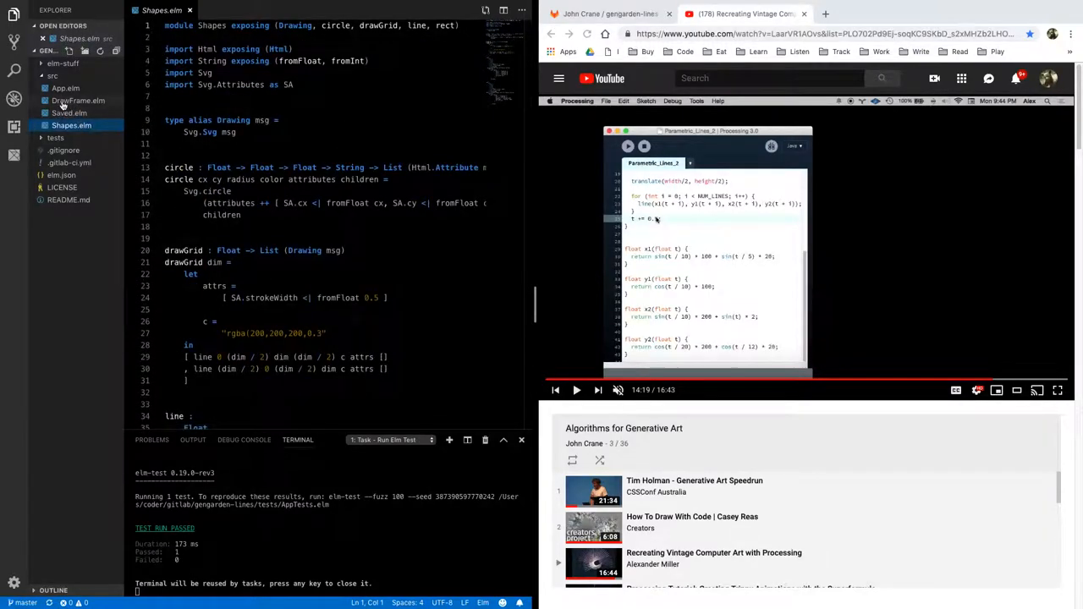
click(78, 100)
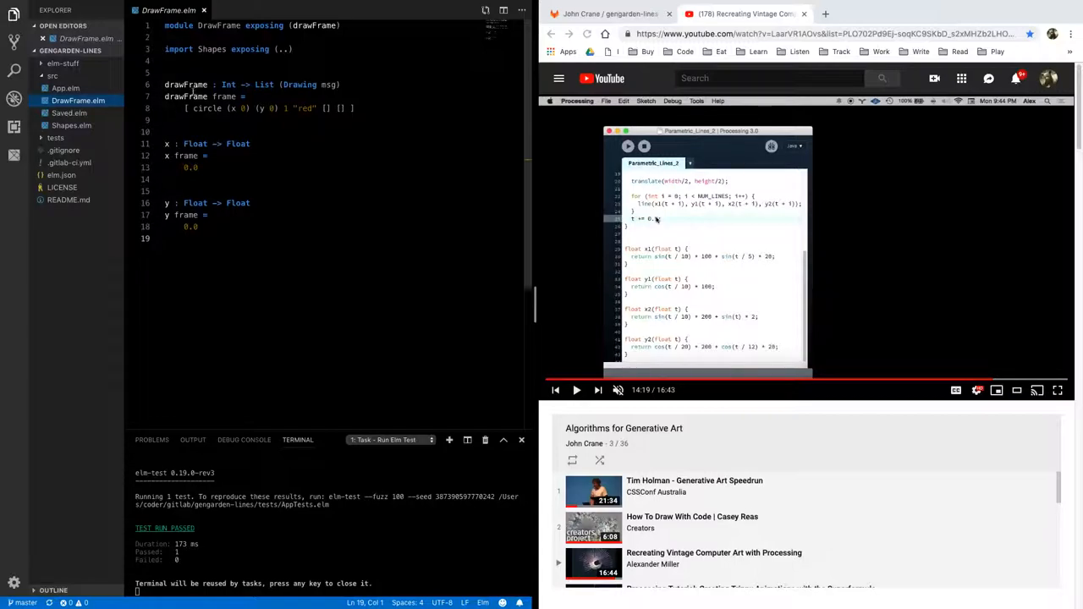
mouse_move(184, 85)
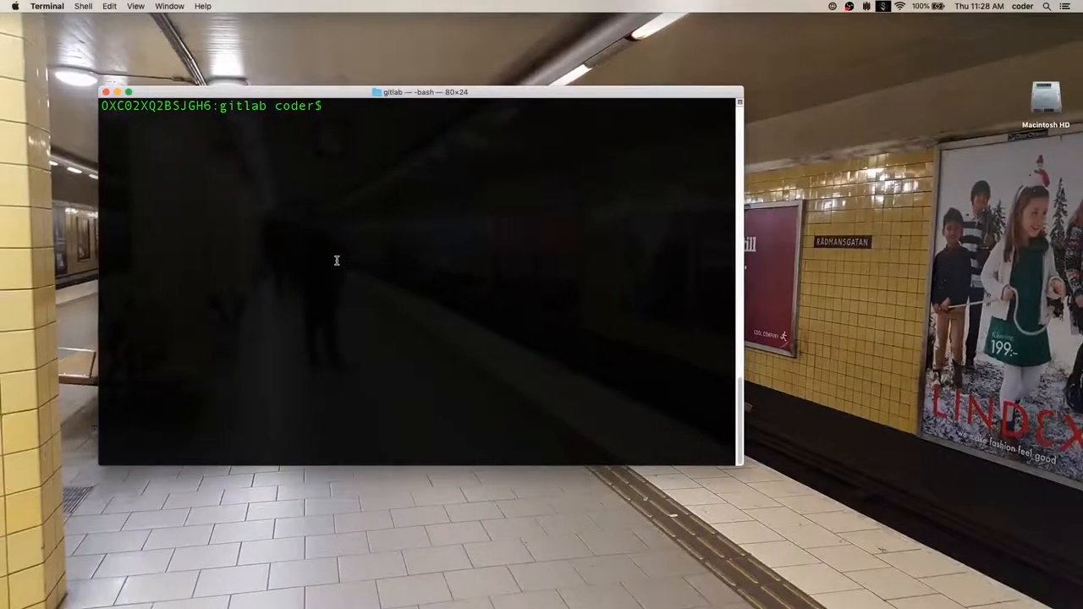
Run elm-live on src/App.elm, then cd into gengarden-lines/ after the missing elm.json error.
text(elm)
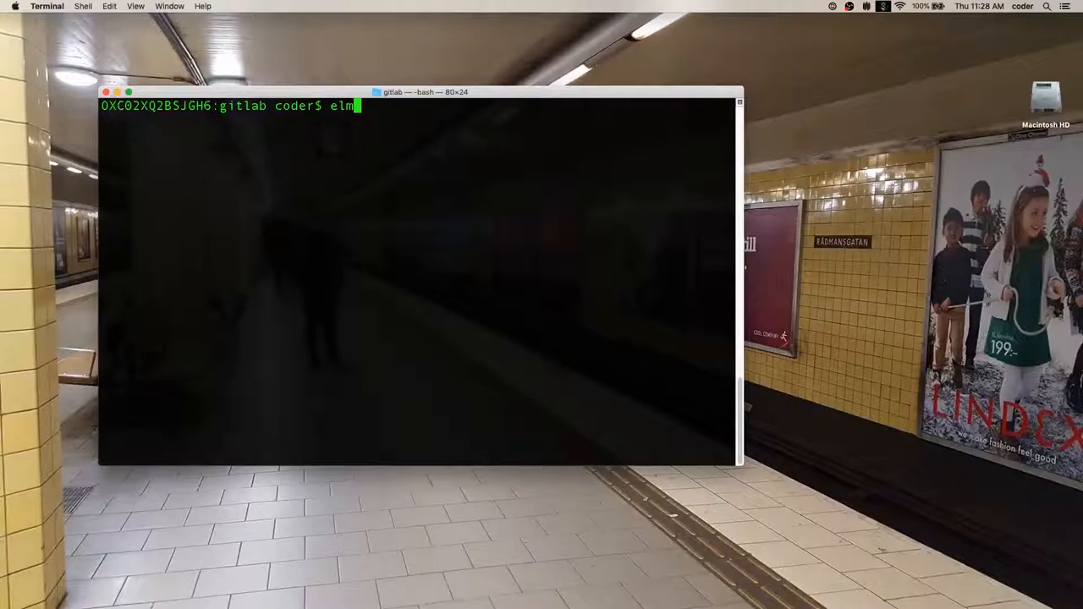
text(-live src/Ap)
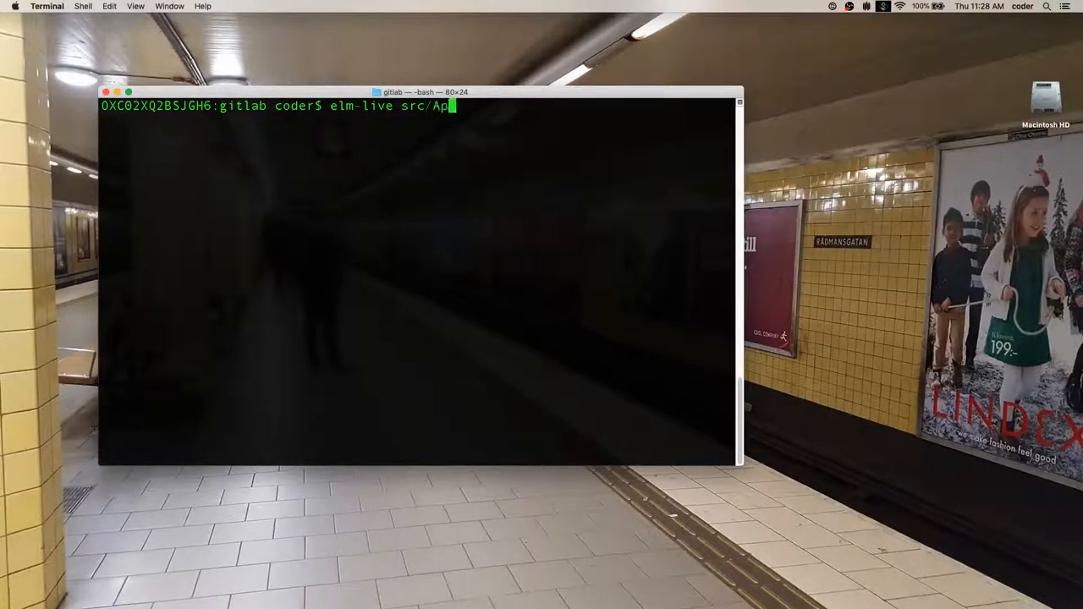
key(Return)
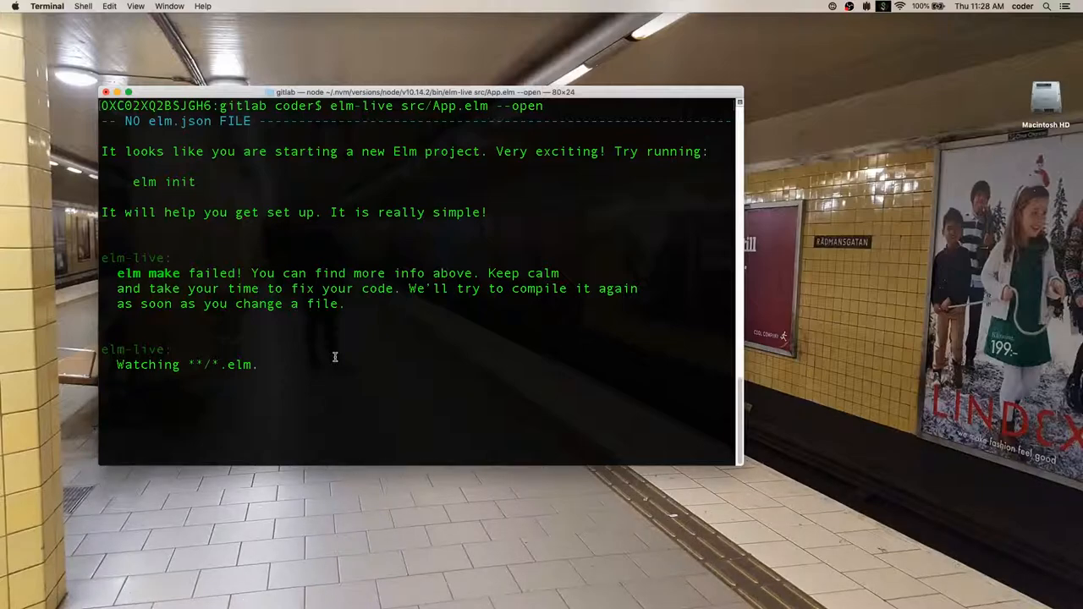
text(cd gengarden-lines/)
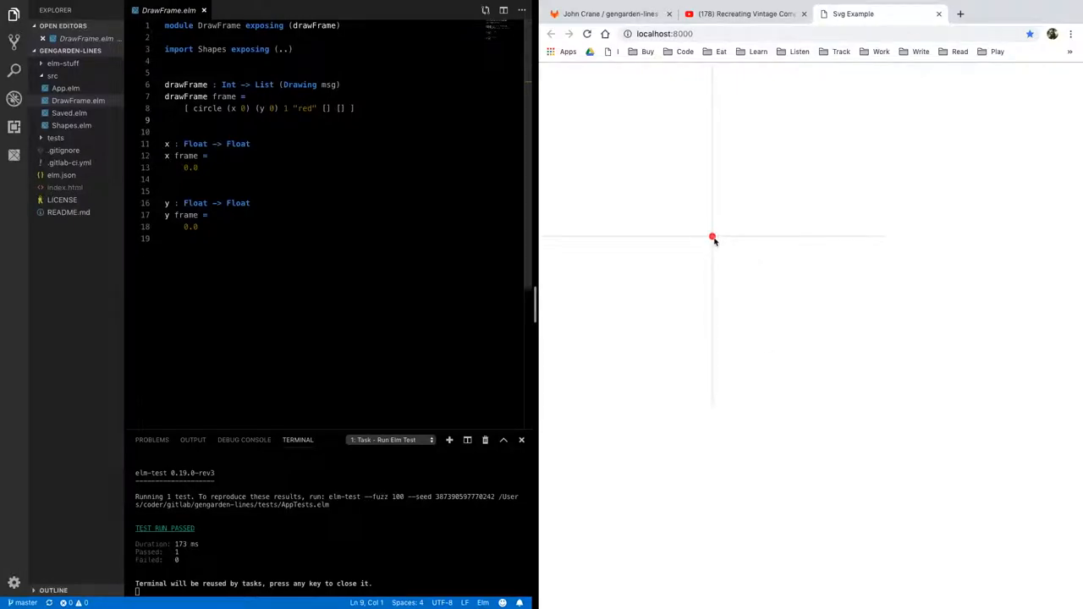
mouse_move(675, 238)
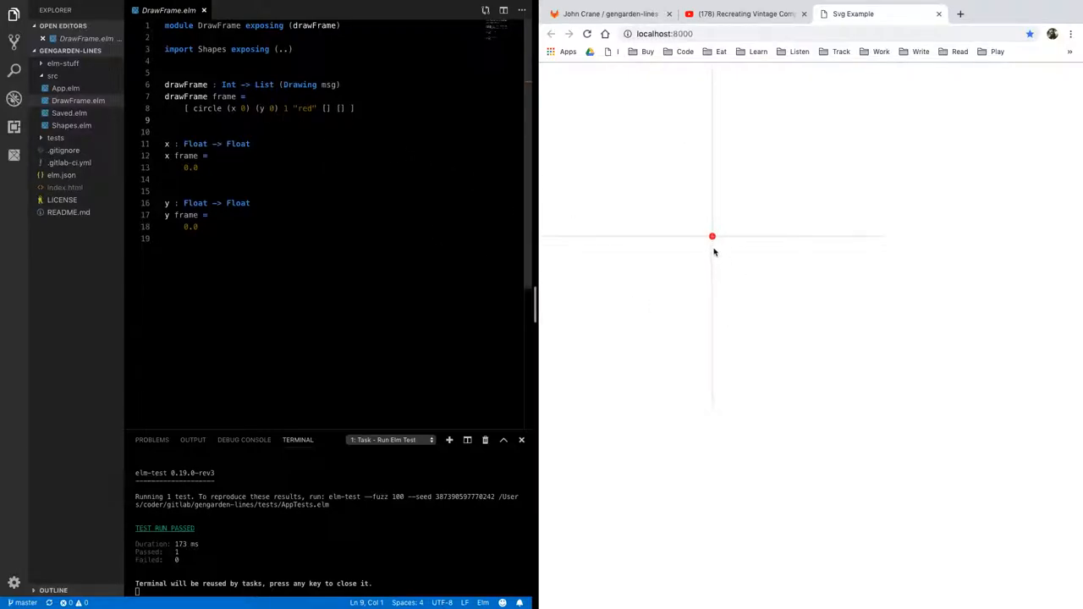
mouse_move(683, 392)
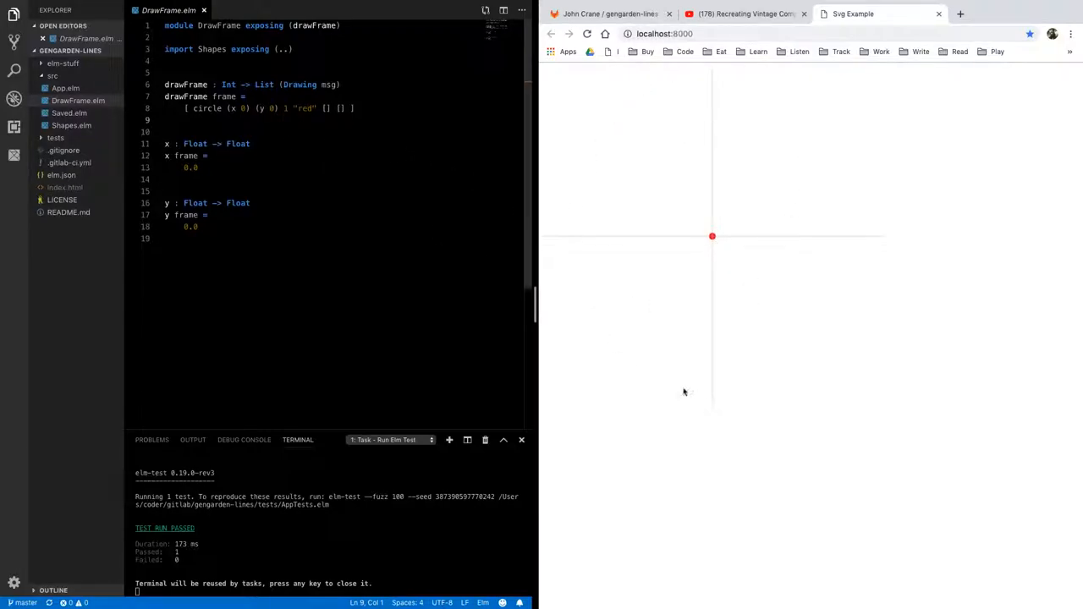
mouse_move(711, 83)
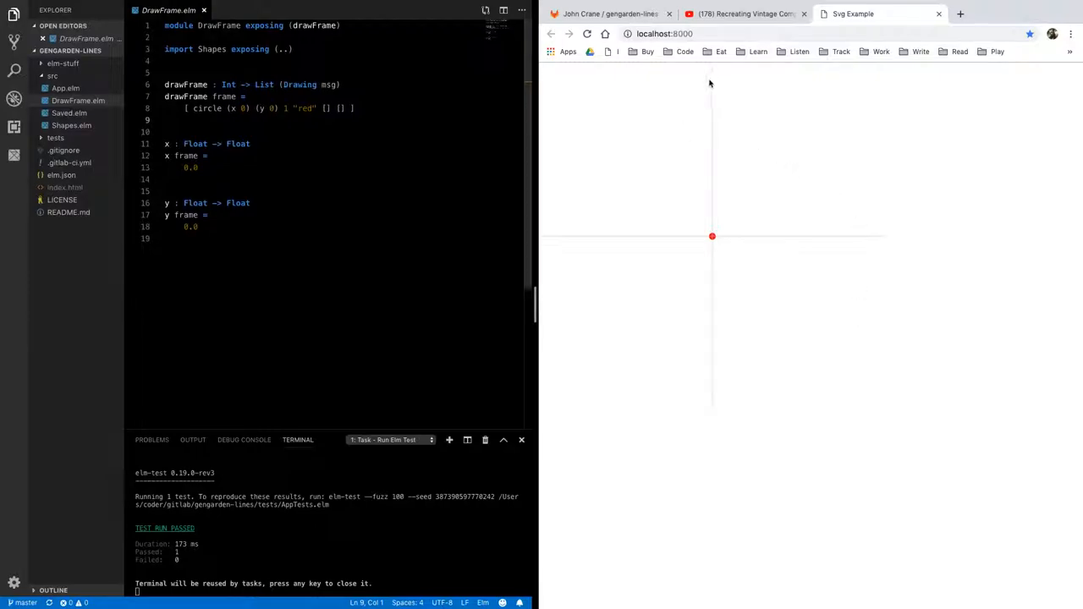
mouse_move(549, 245)
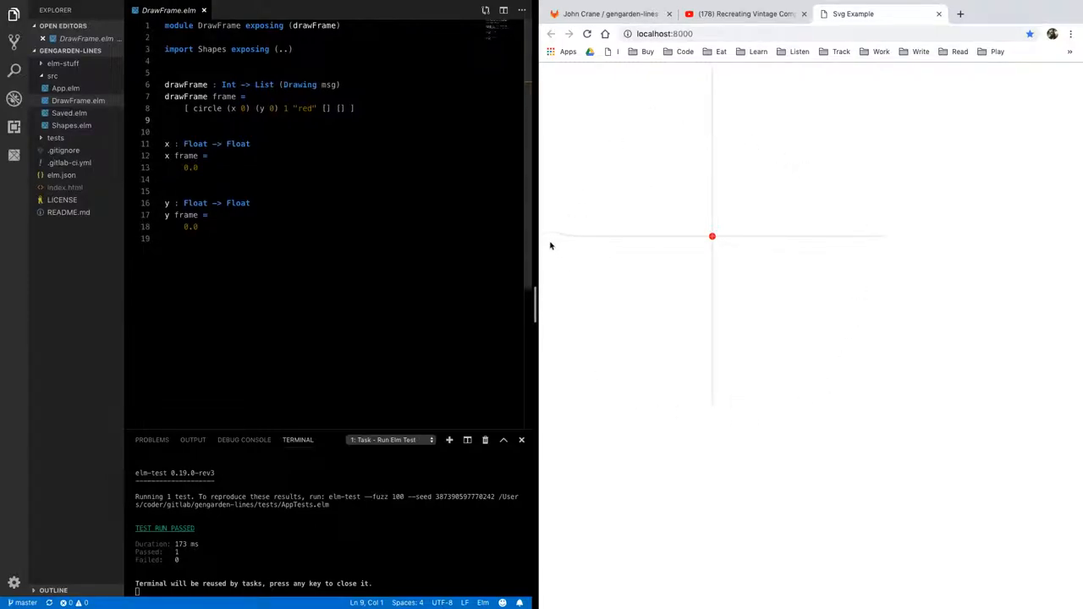
mouse_move(873, 249)
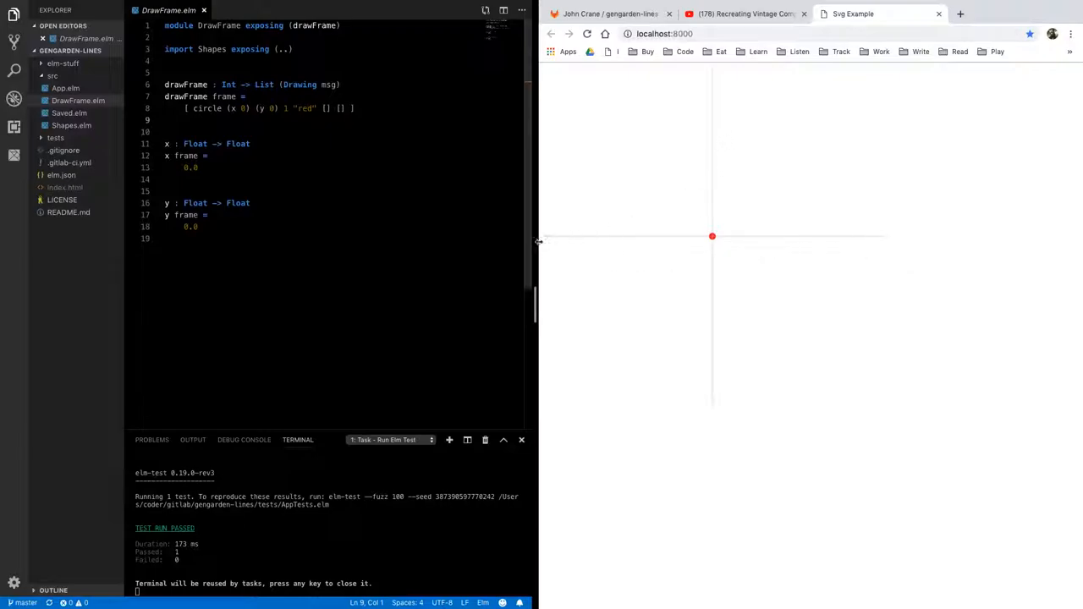
mouse_move(758, 150)
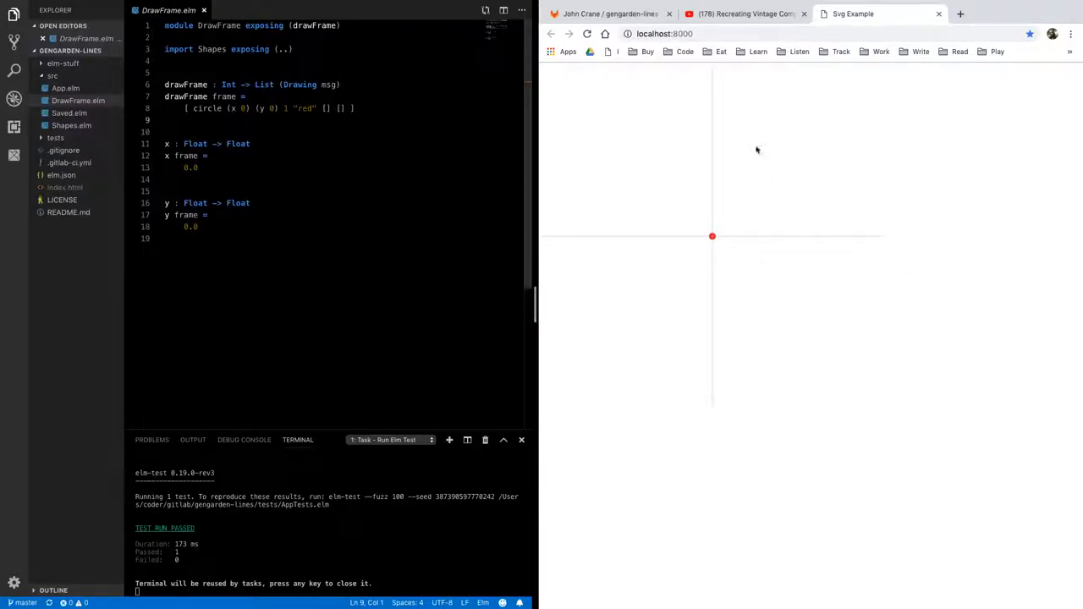
mouse_move(717, 98)
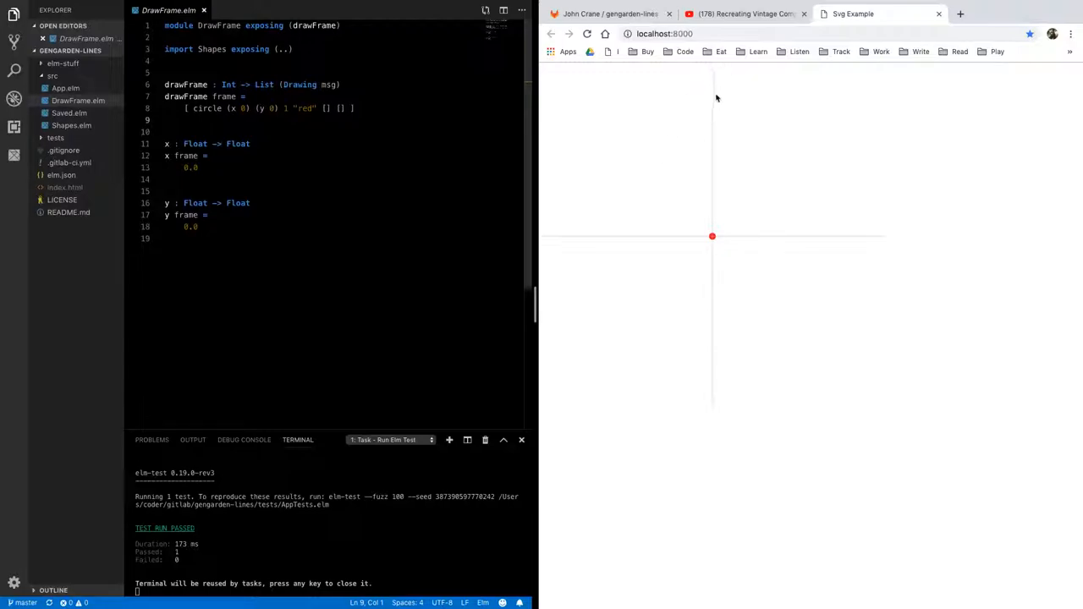
mouse_move(710, 335)
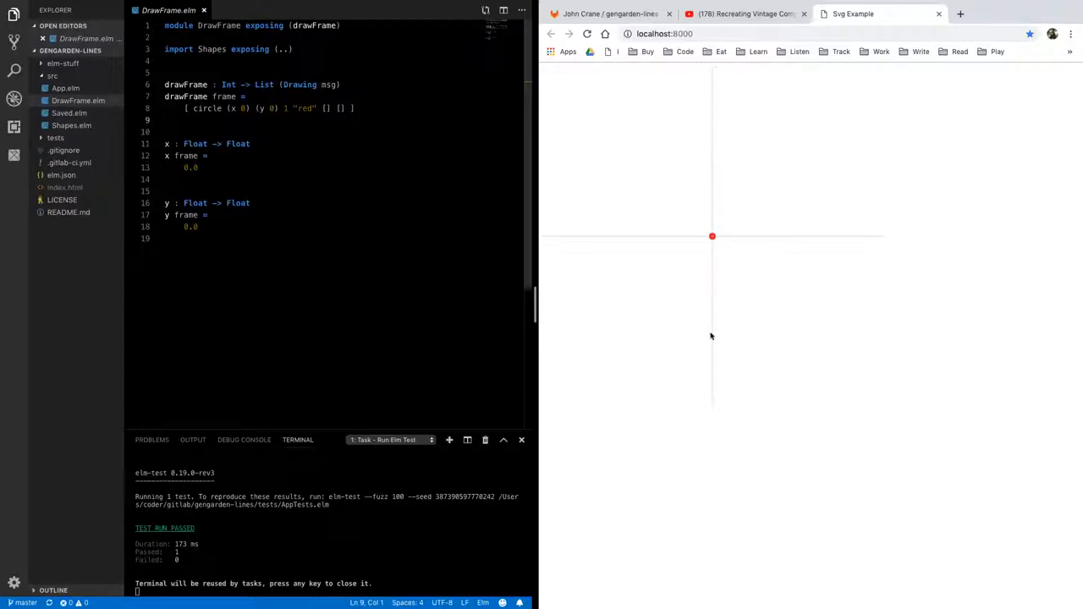
mouse_move(717, 408)
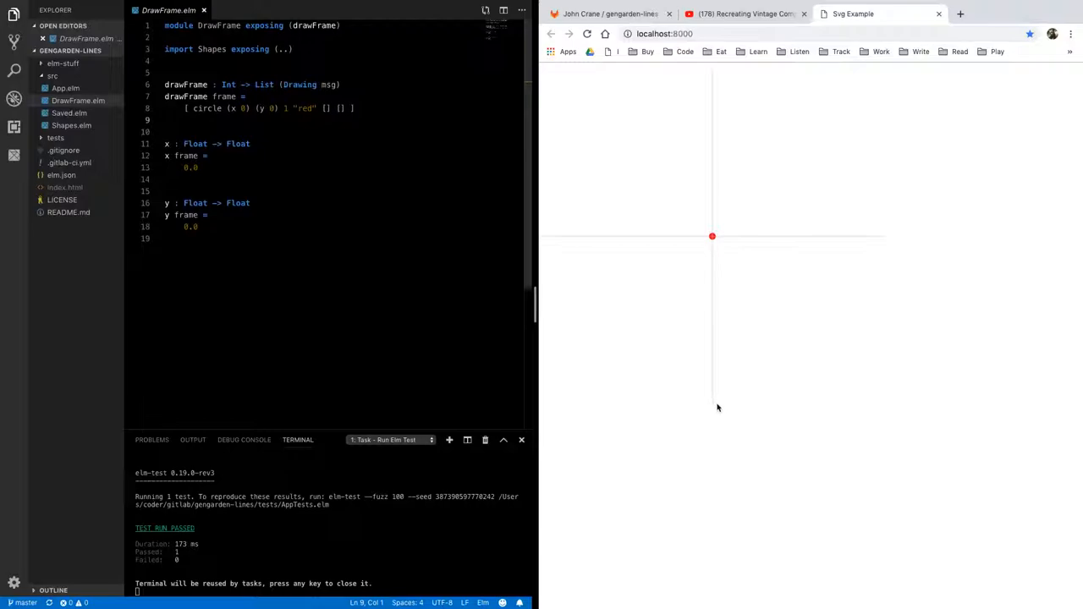
mouse_move(785, 190)
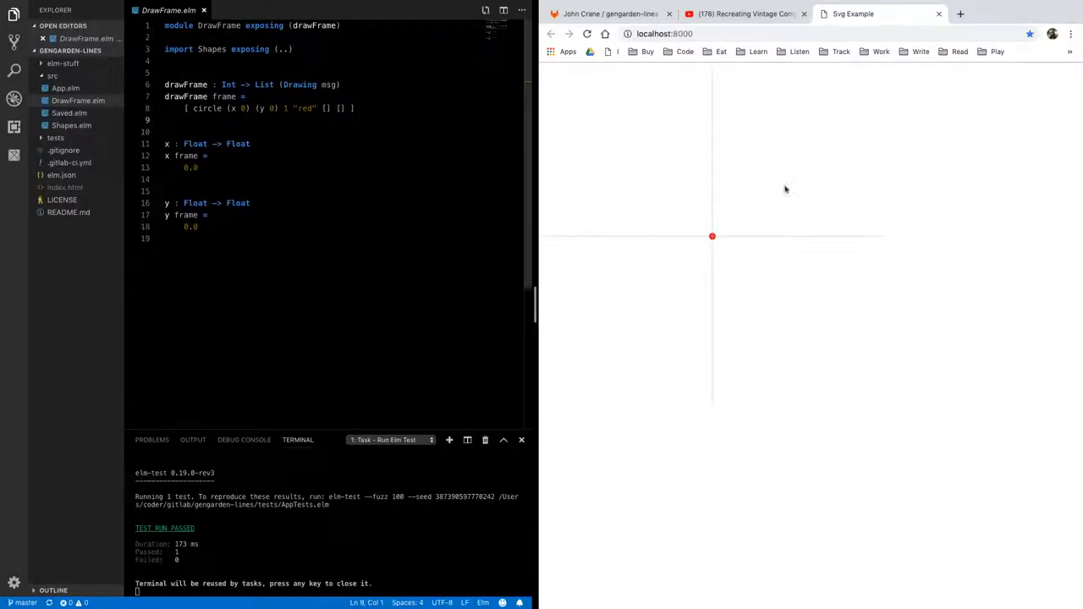
mouse_move(714, 237)
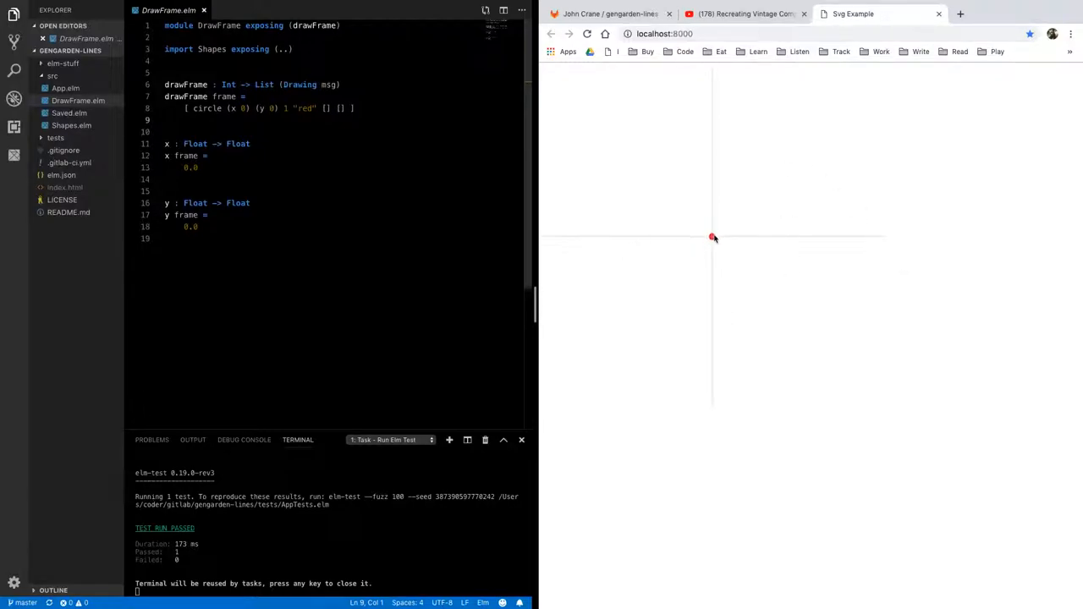
mouse_move(718, 106)
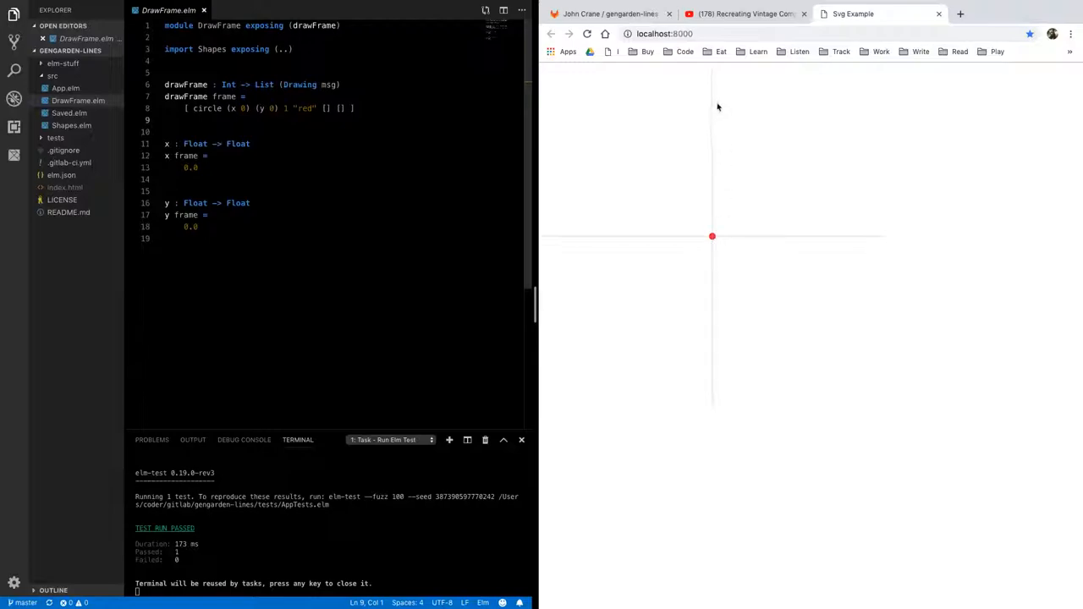
mouse_move(710, 240)
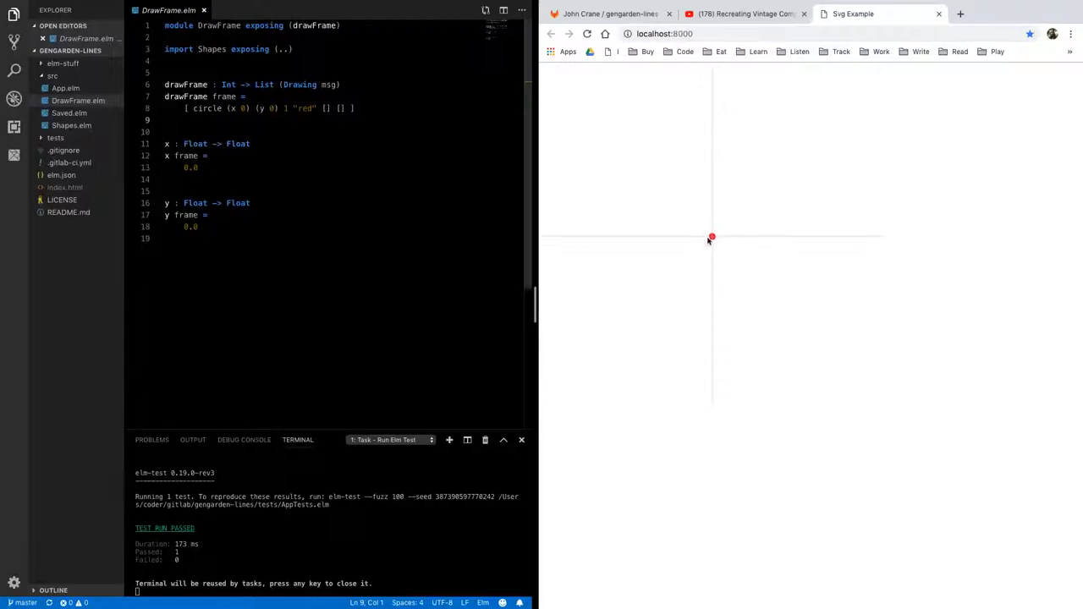
mouse_move(859, 253)
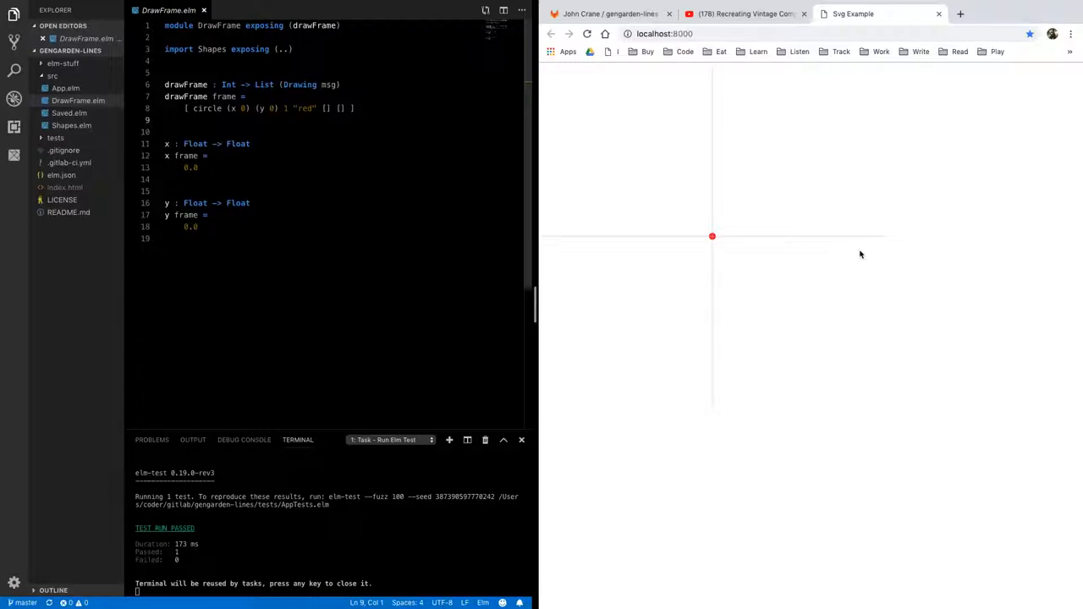
mouse_move(409, 257)
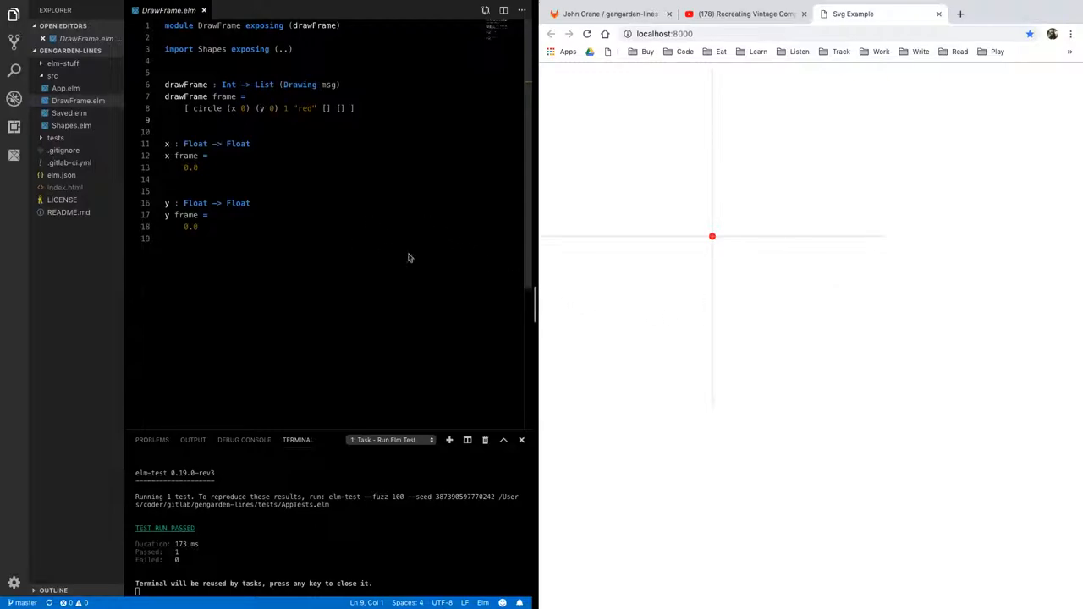
mouse_move(436, 408)
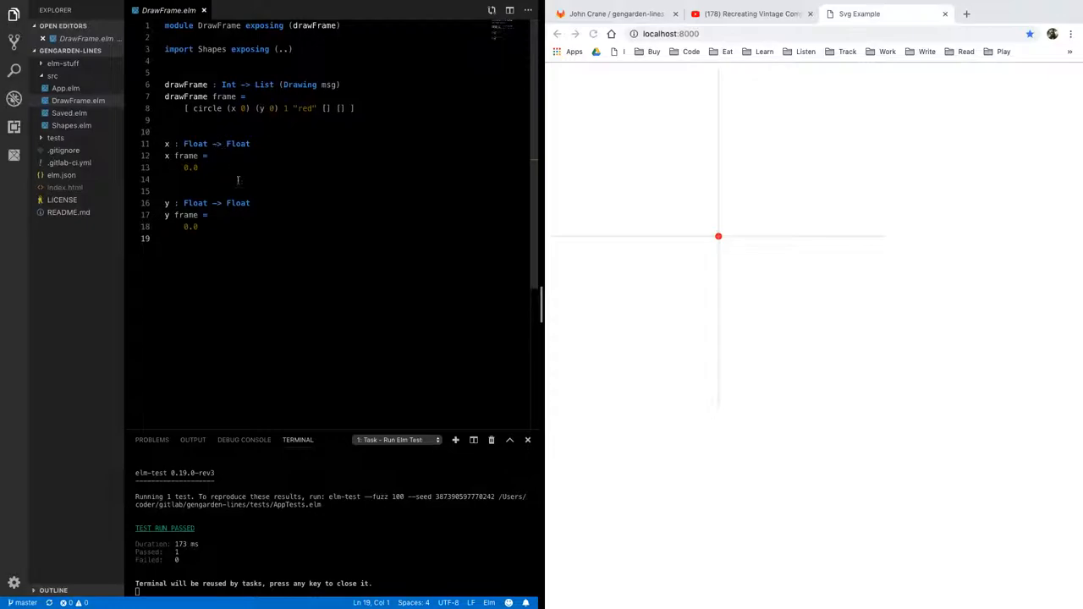
mouse_move(244, 181)
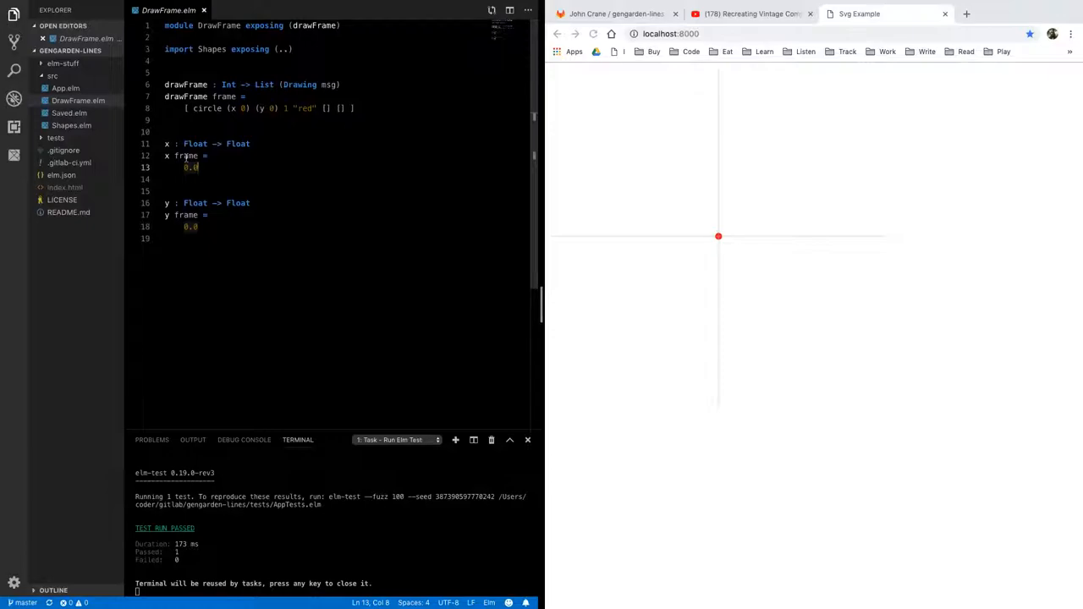
Replace x's 0.0 with round frame |> modBy 50 |> toFloat and save.
double_click(189, 167)
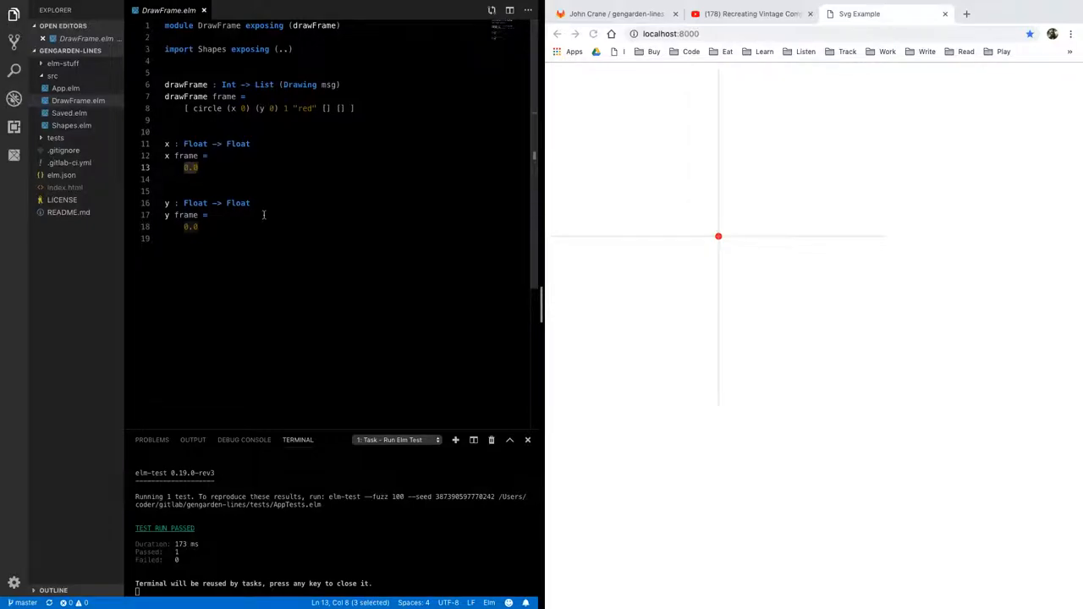
text(round frame |>)
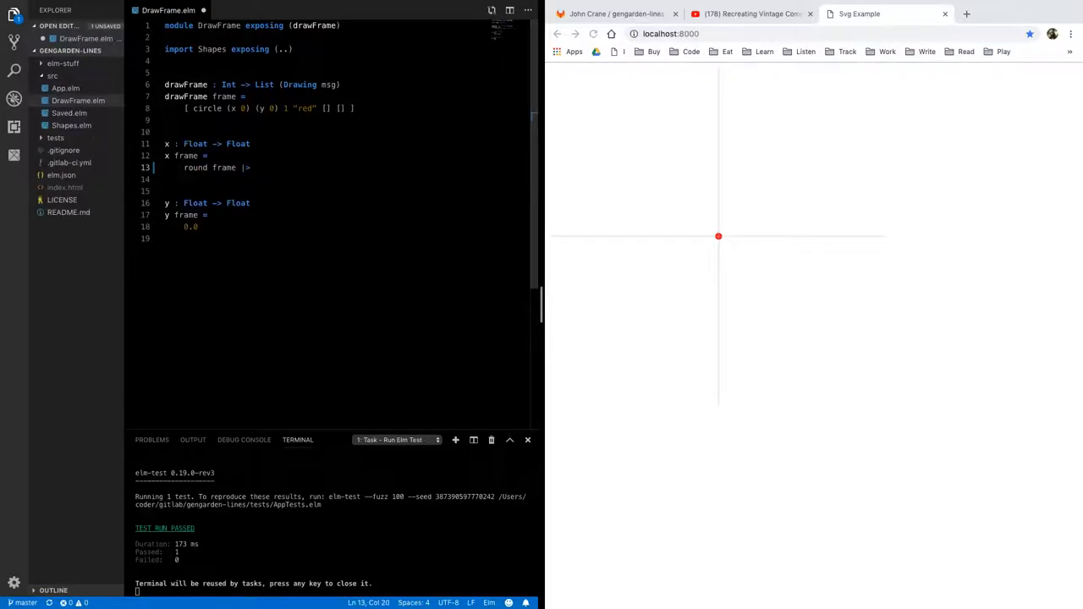
text(modBy)
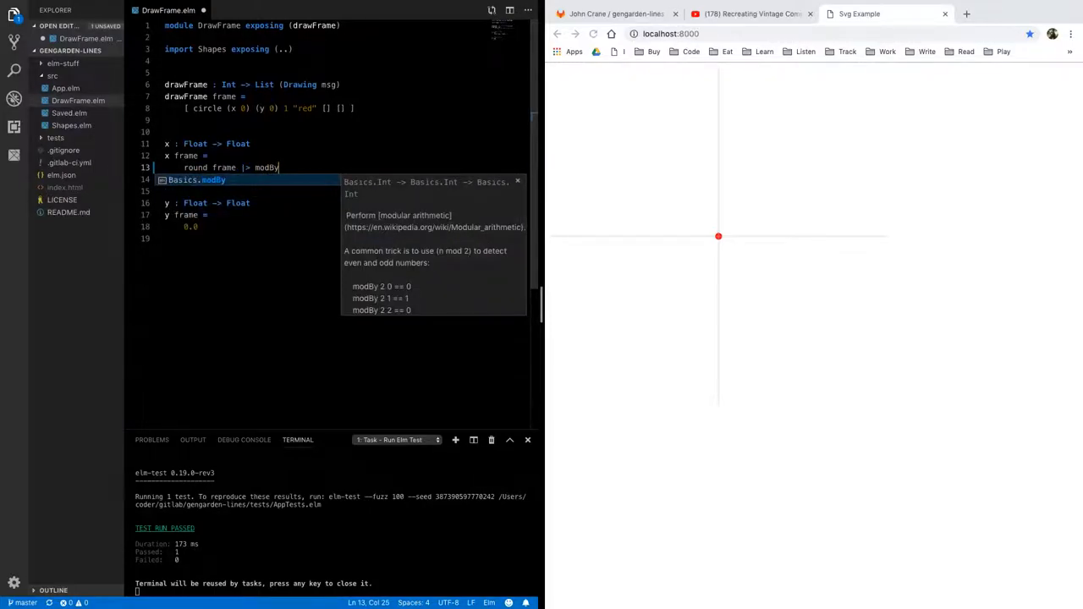
text(50 |>)
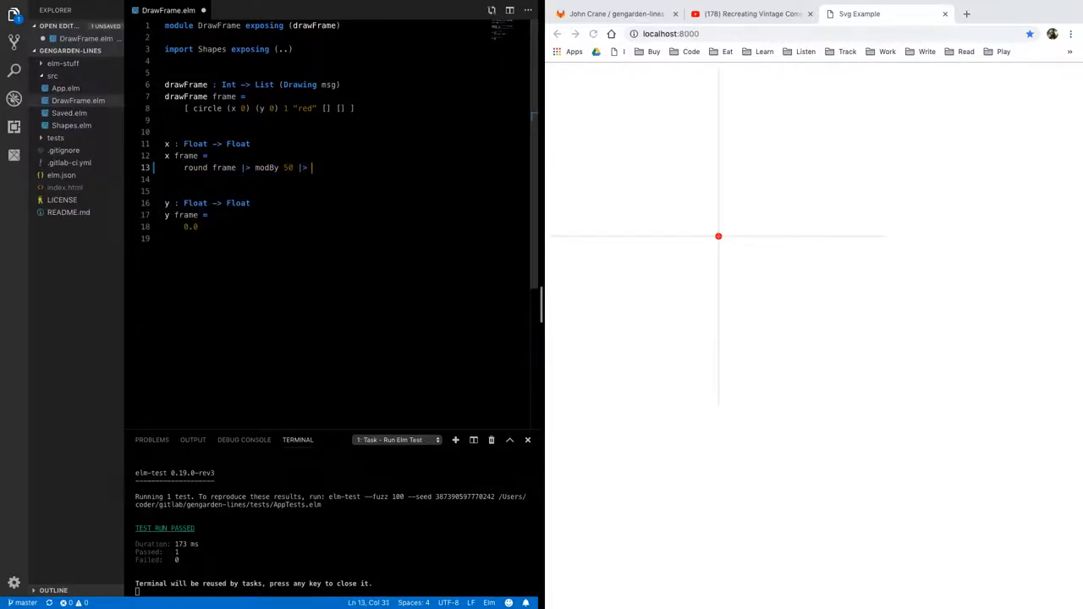
text(toFloat)
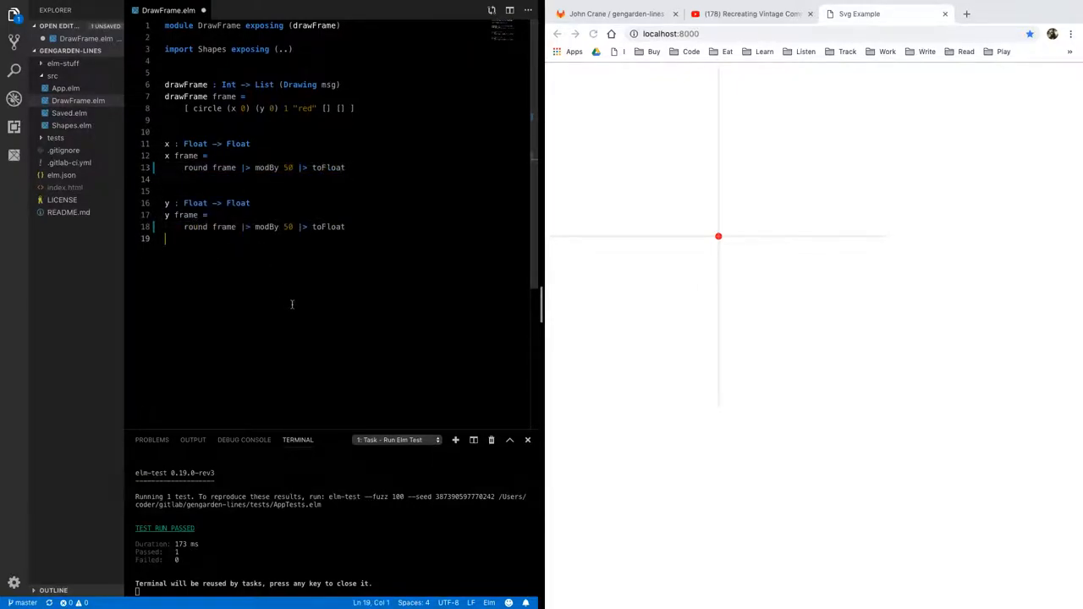
mouse_move(721, 240)
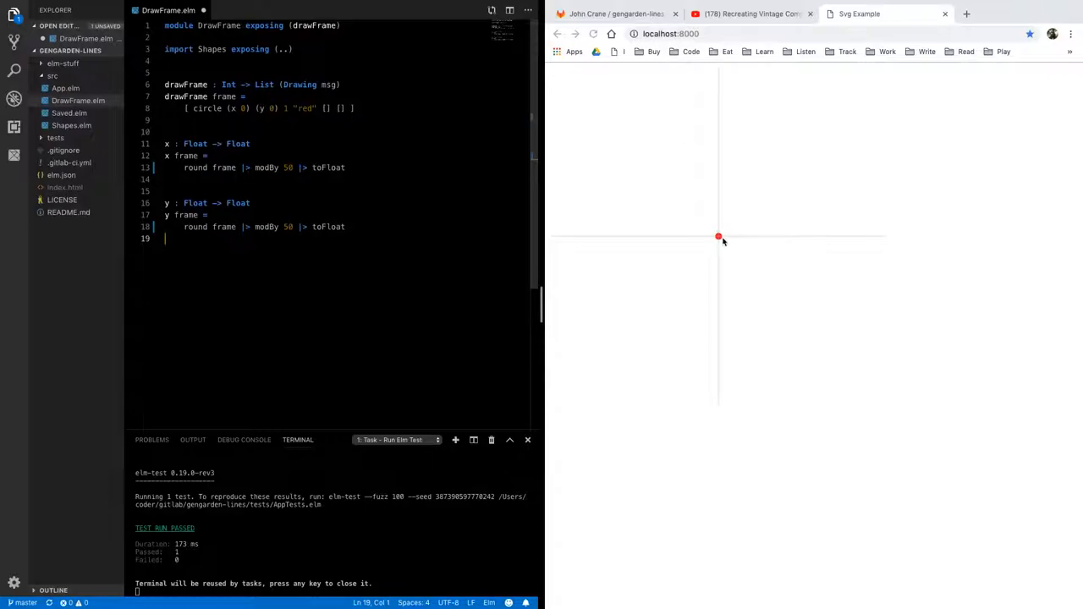
mouse_move(602, 213)
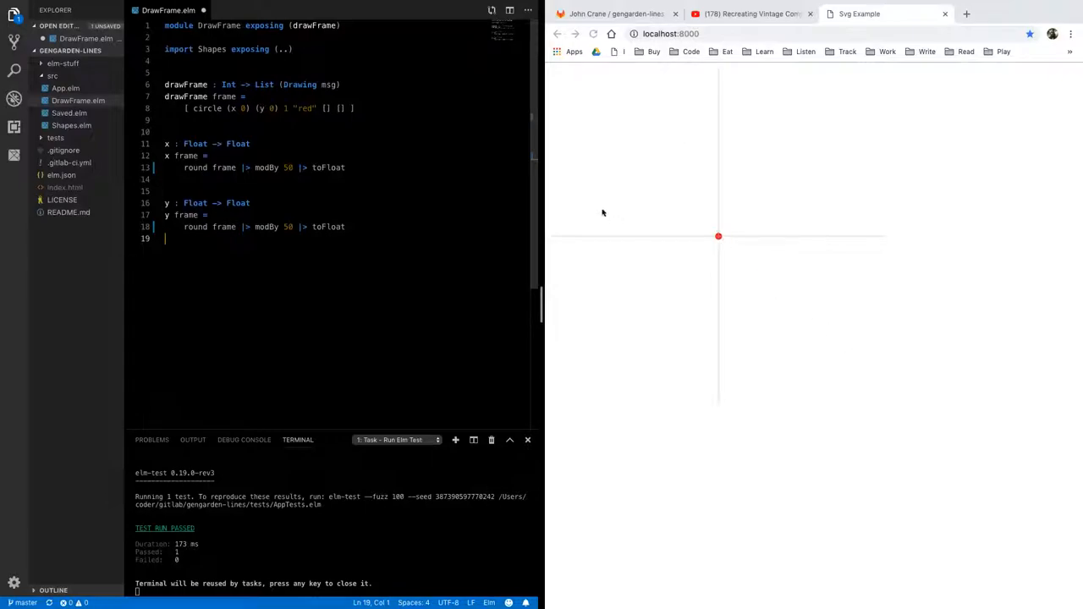
mouse_move(910, 368)
text(frame)
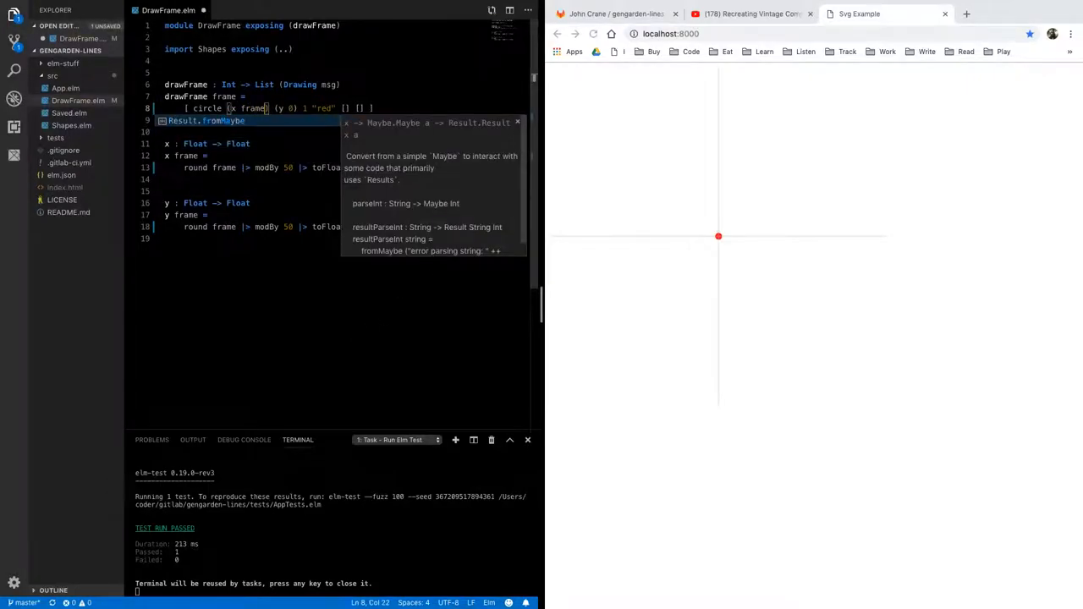
key(Escape)
text(frame)
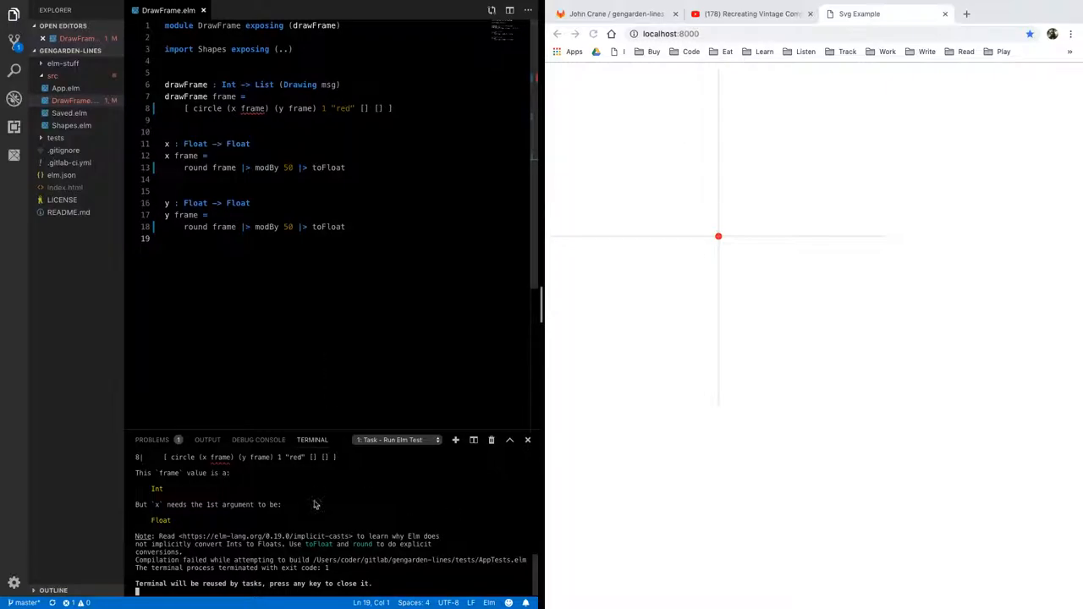
Pass toFloat frame into the circle's x argument.
double_click(257, 109)
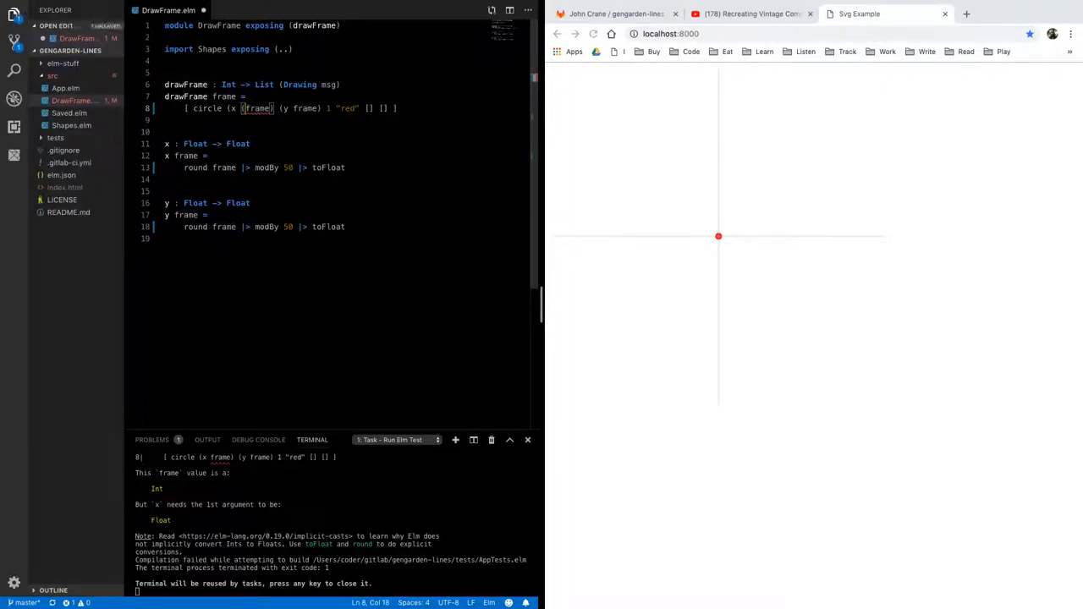
text(toFloat)
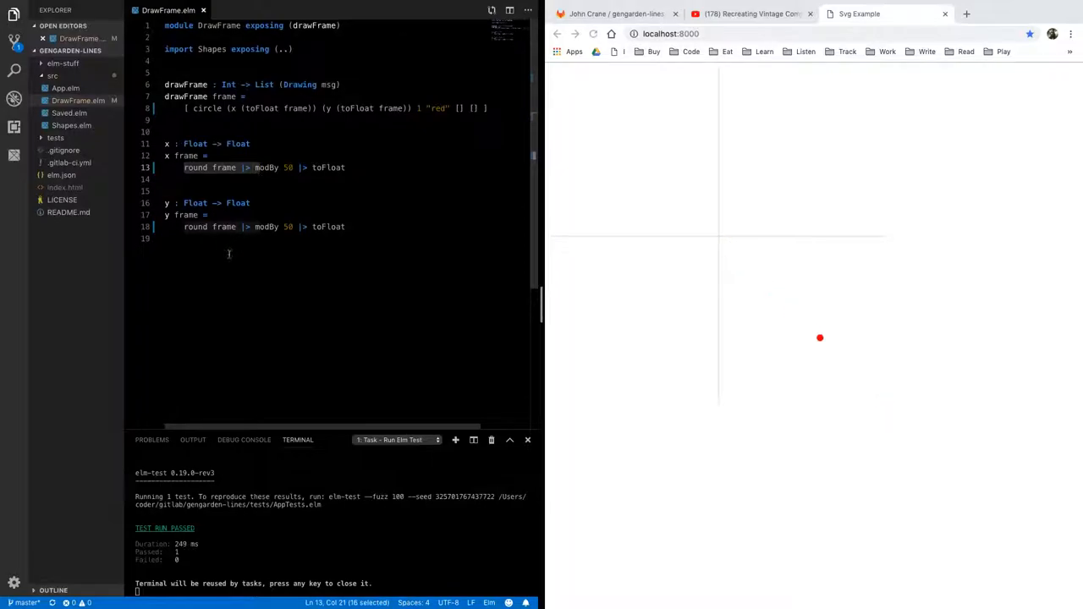
Rewrite y as a sine of frame / 10 scaled by 35, shifting x back by 50.
click(185, 227)
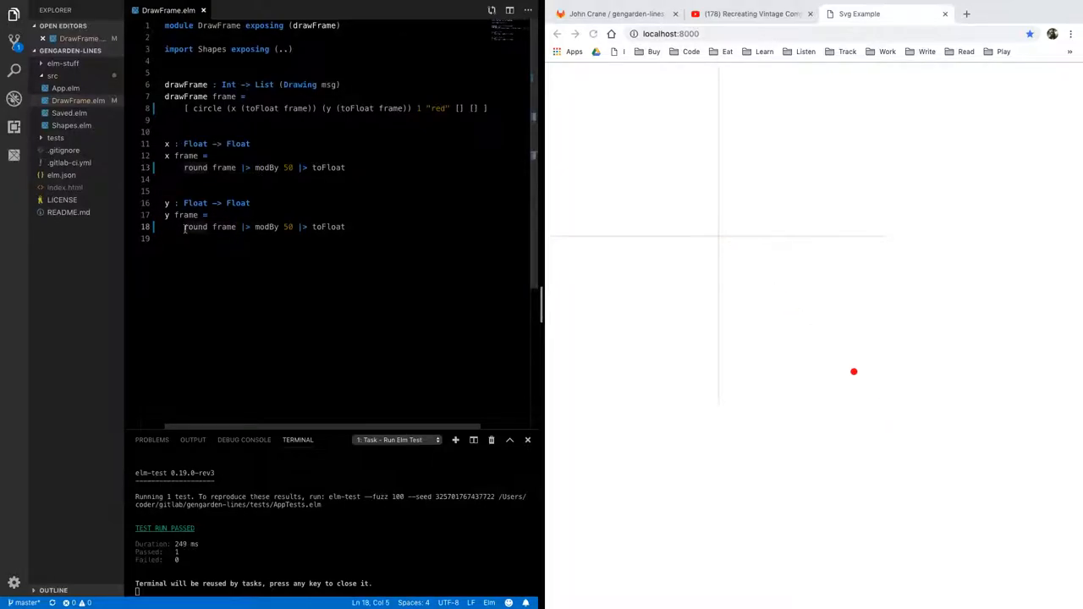
double_click(196, 226)
text(/)
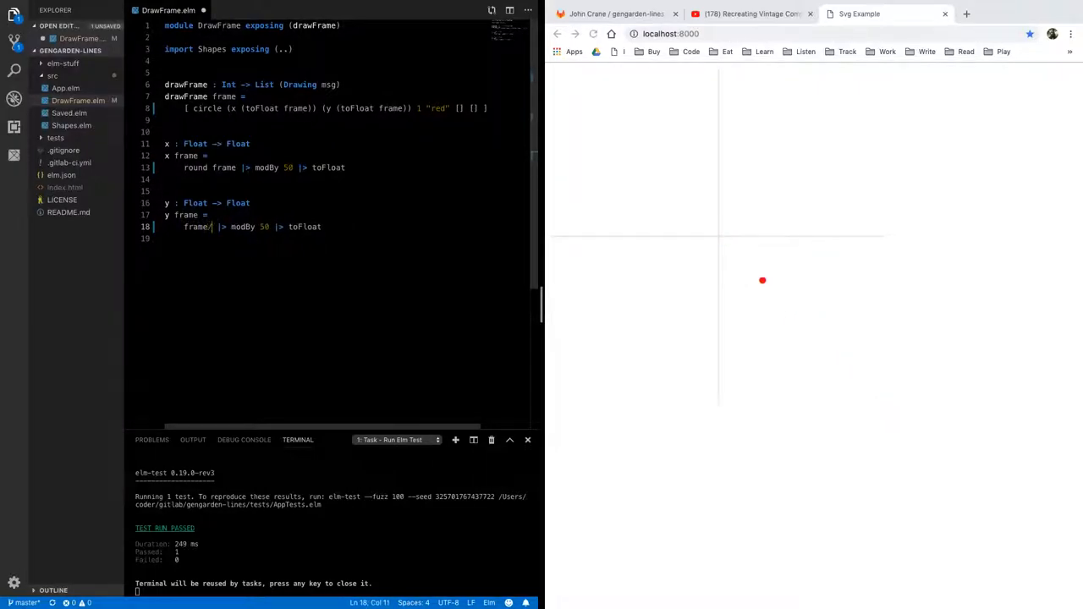
text(10 |> sin)
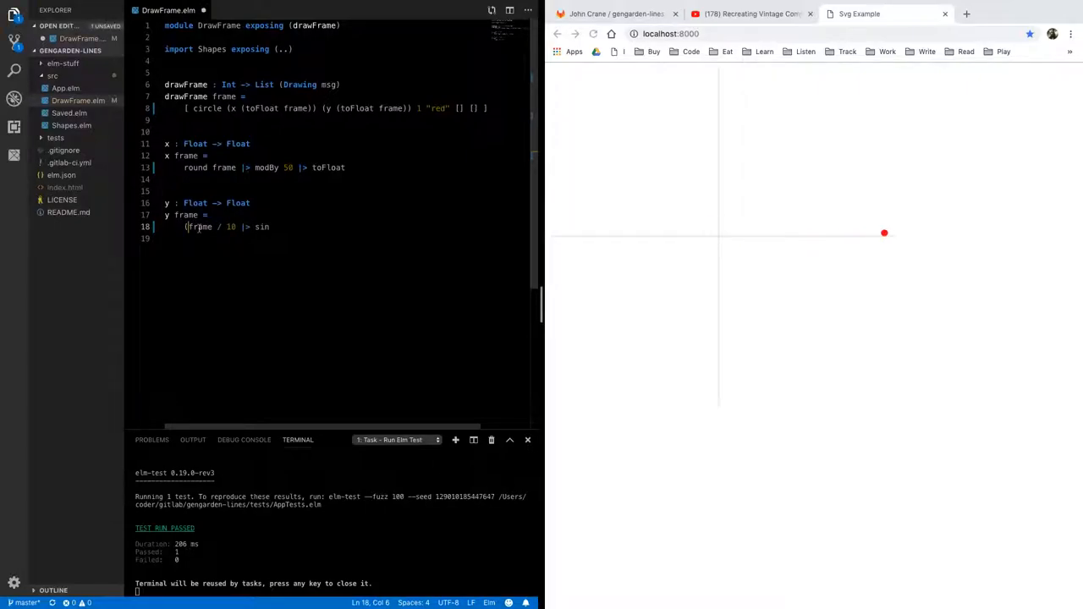
click(273, 227)
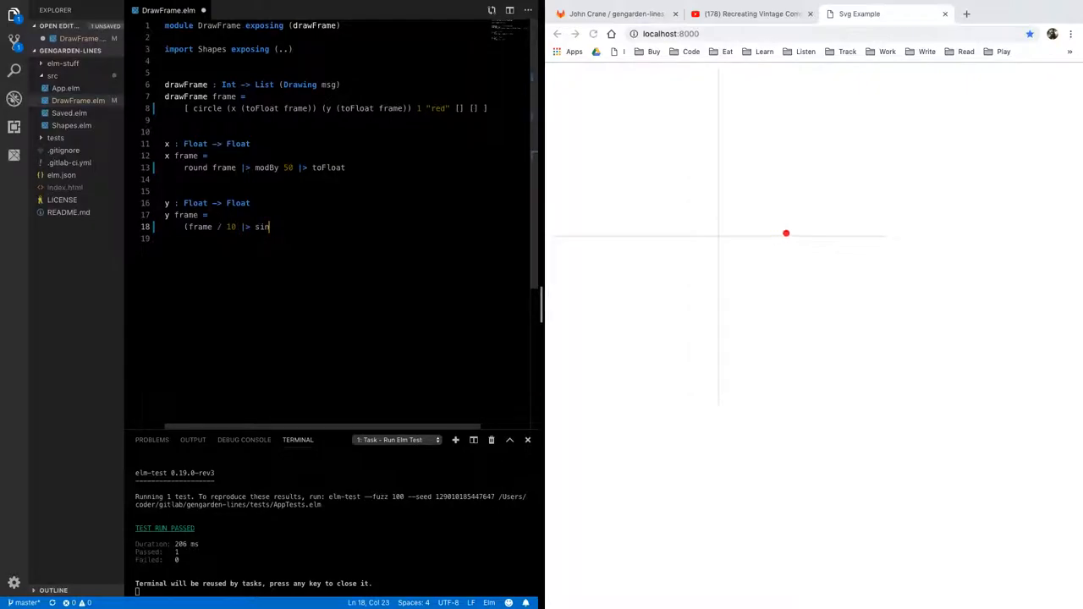
text() * 35)
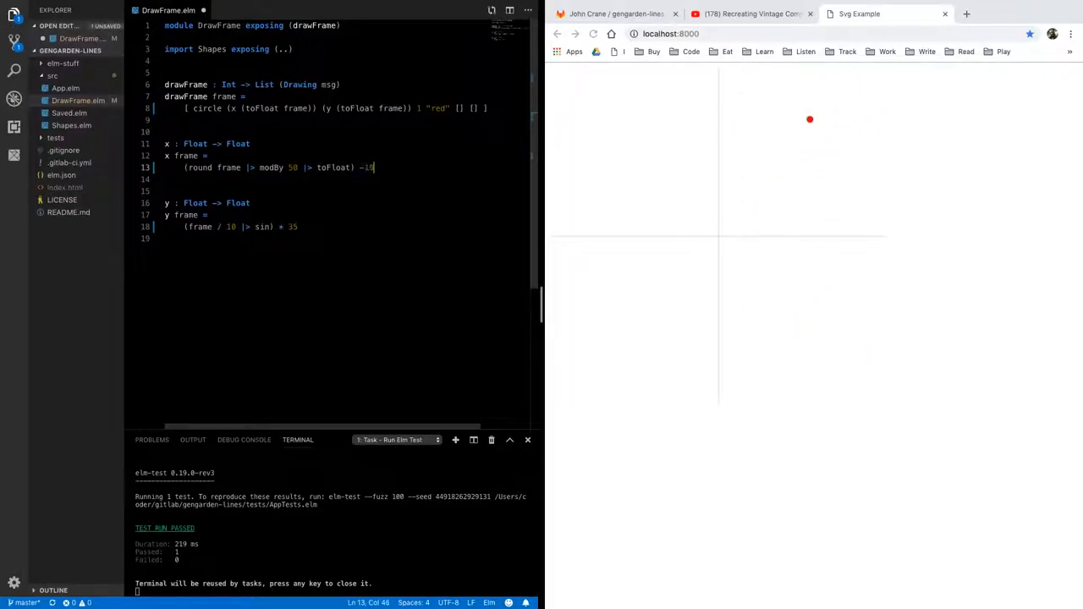
text(50)
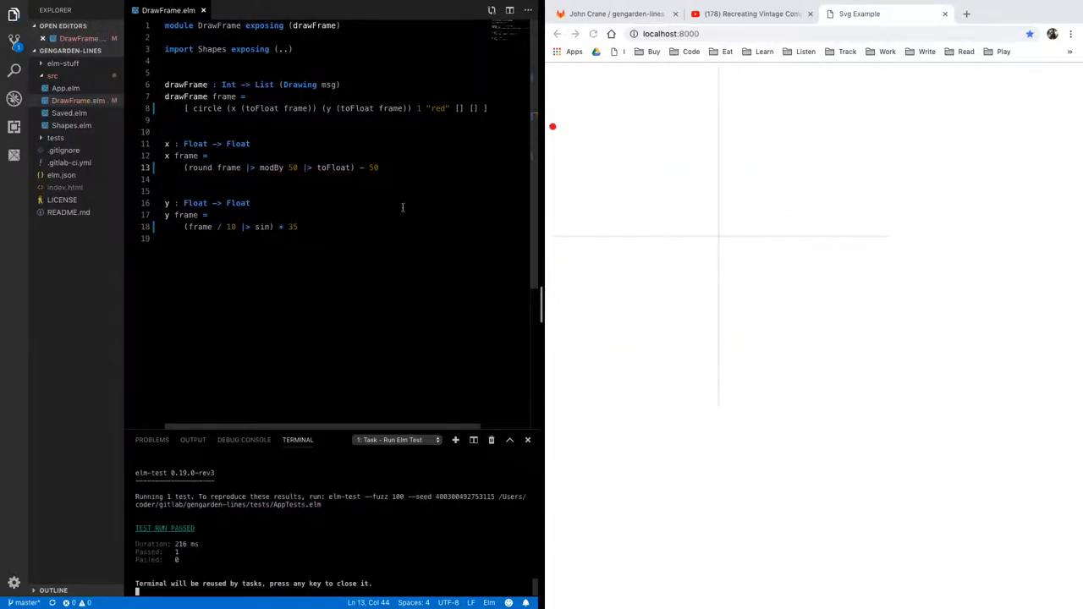
Change the modBy value in x from 50 to 100.
double_click(292, 168)
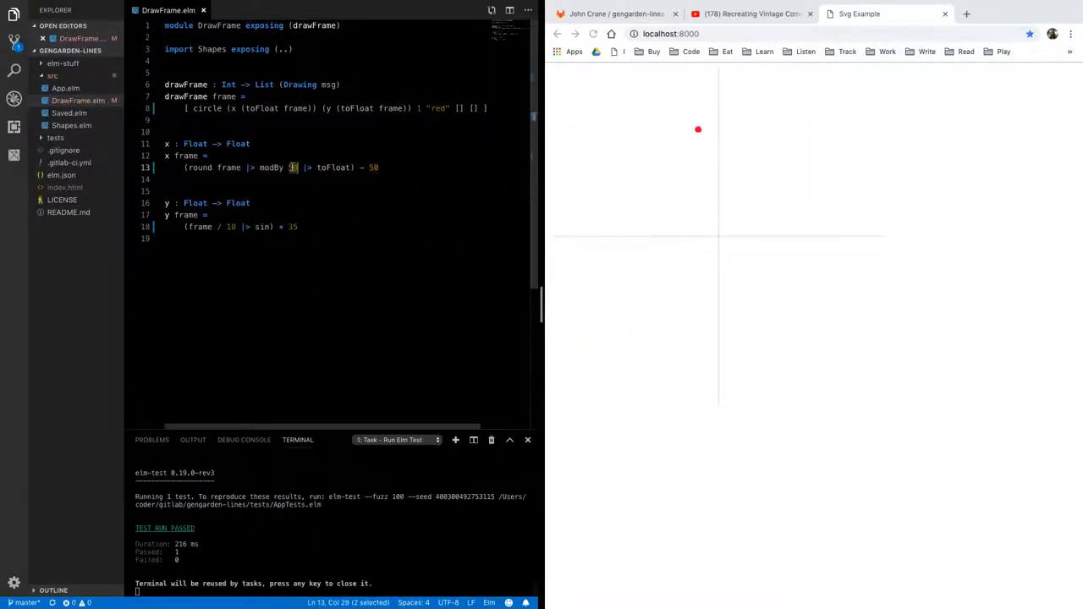
text(100)
click(327, 108)
text(List.map)
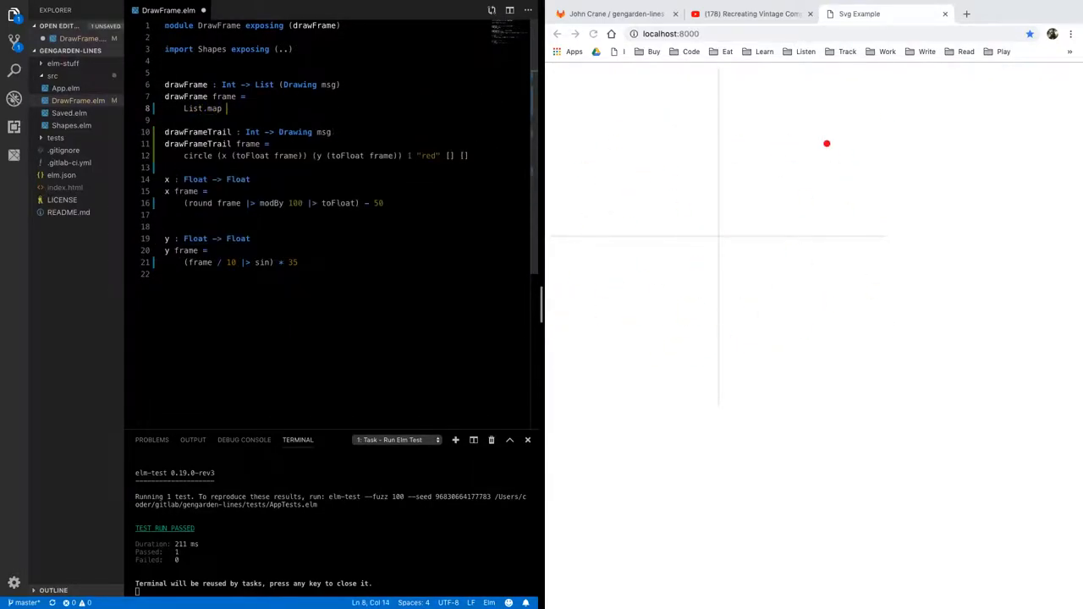
Set drawFrame to List.map drawFrameTrail <| List.range frame (frame + 100) and save.
text(drawFrameTrail <)
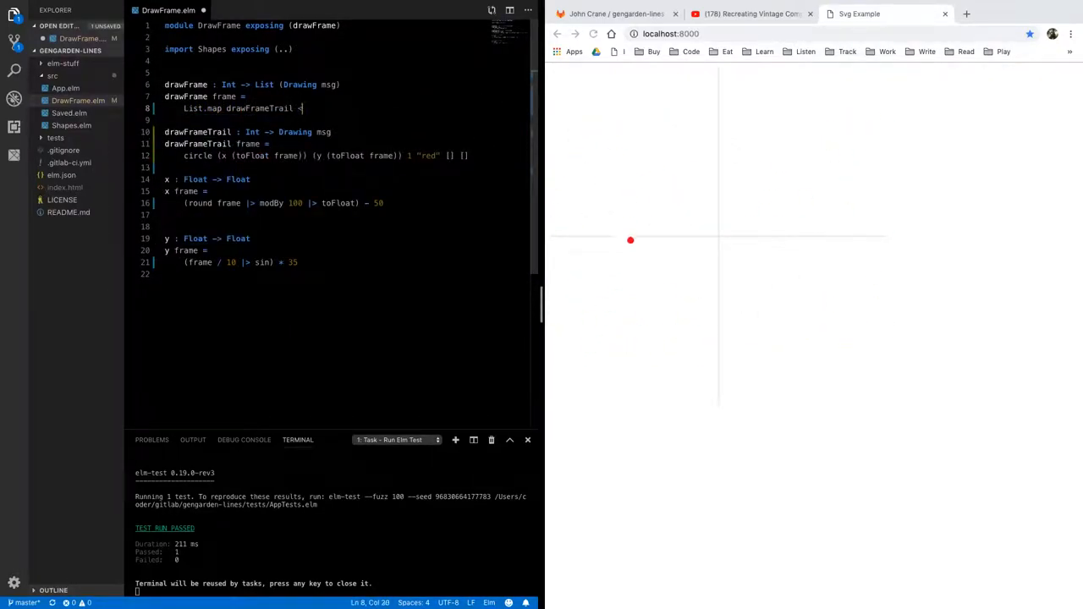
text(<| List.range)
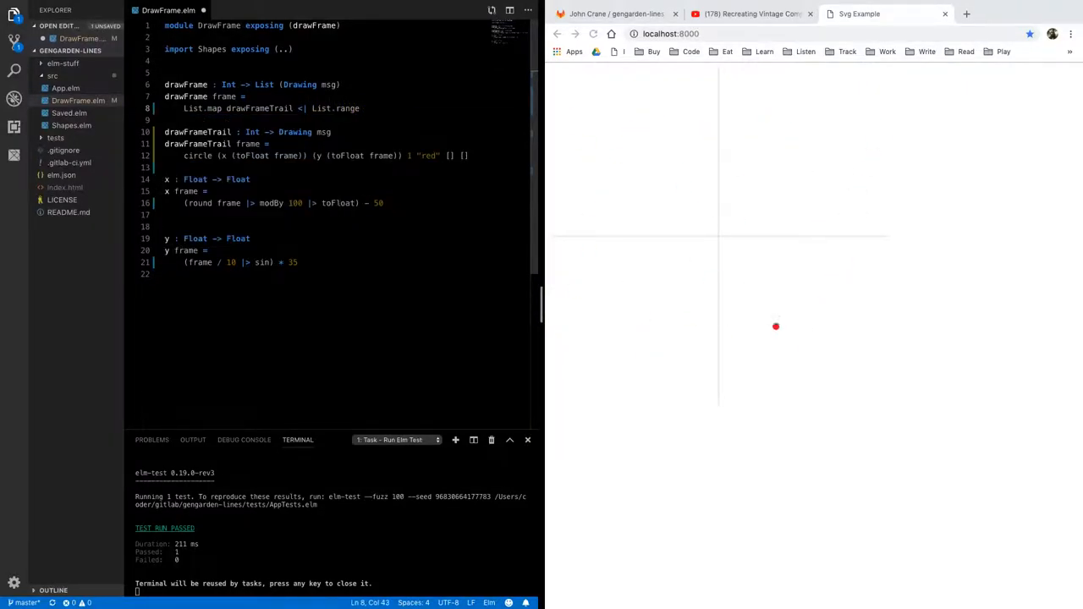
text((fam)
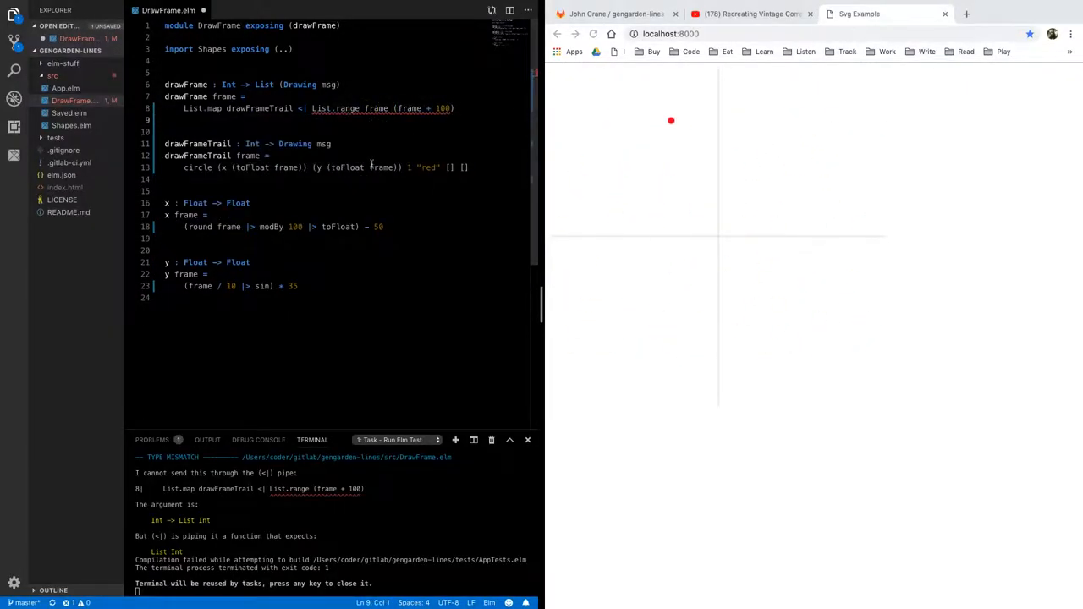
key(Ctrl+S)
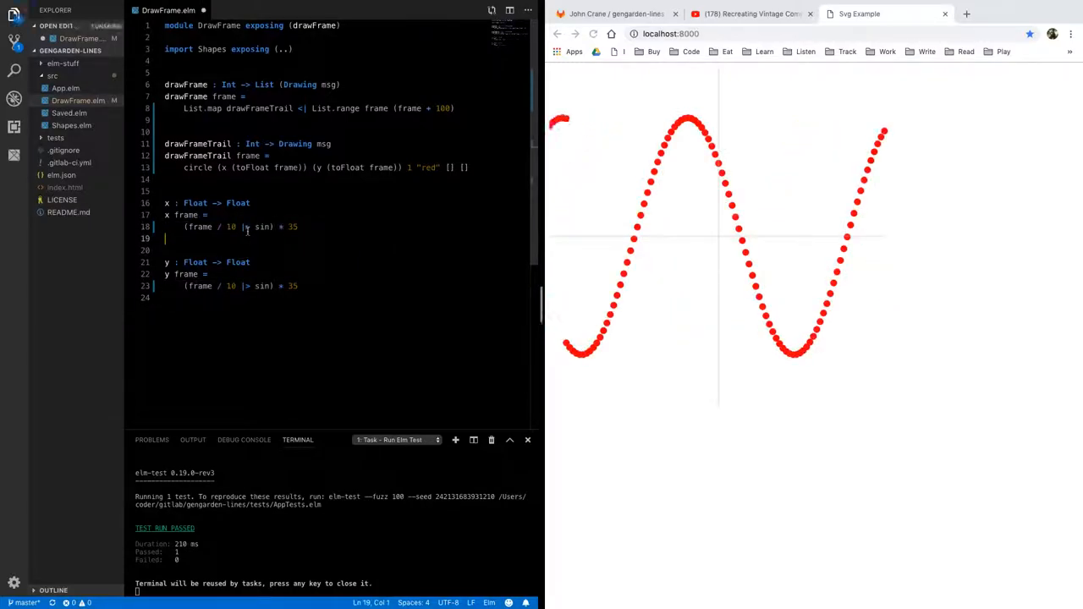
Switch x to cos and zero the final multiplier of y's second sine term.
text(c)
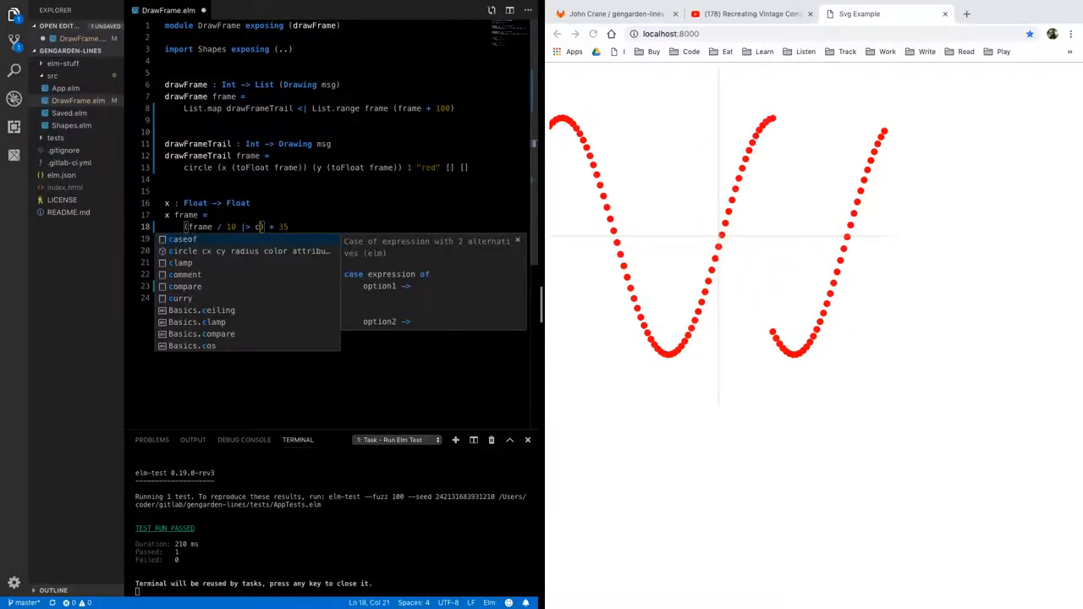
text(os)
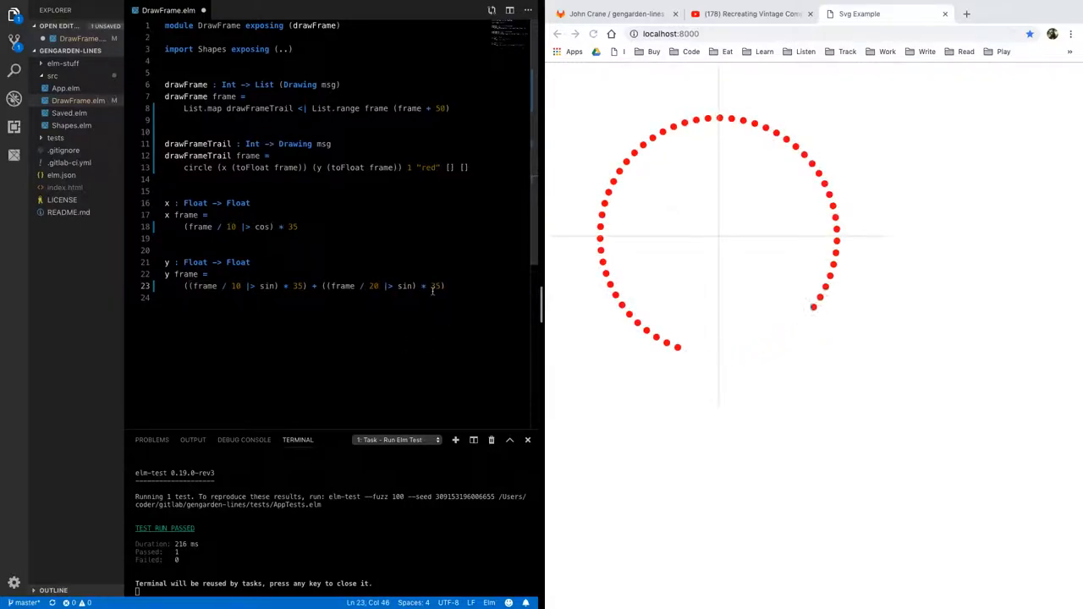
double_click(435, 286)
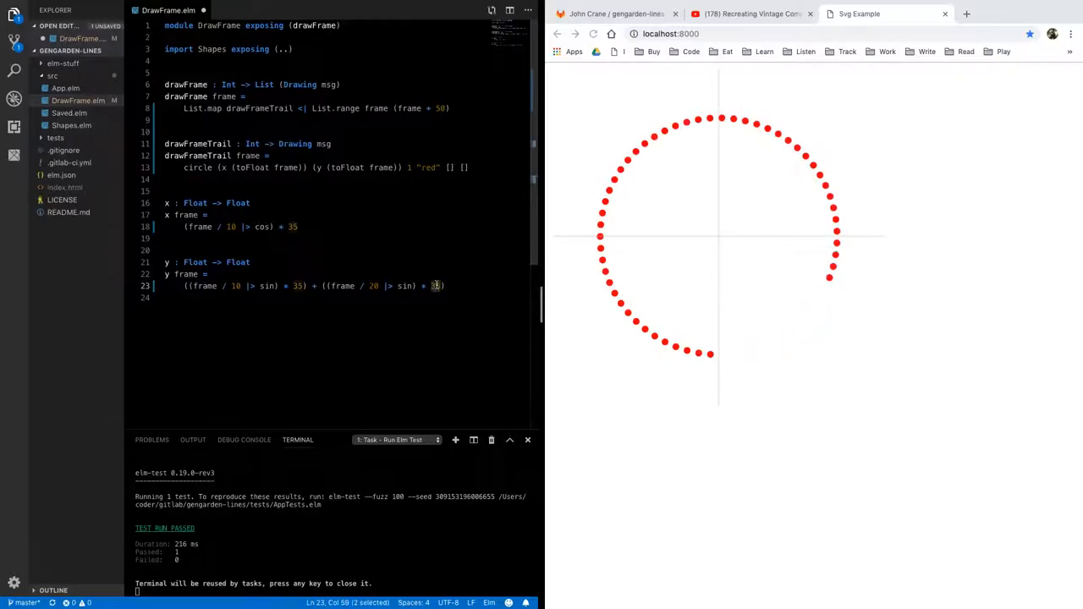
text(0)
text(6)
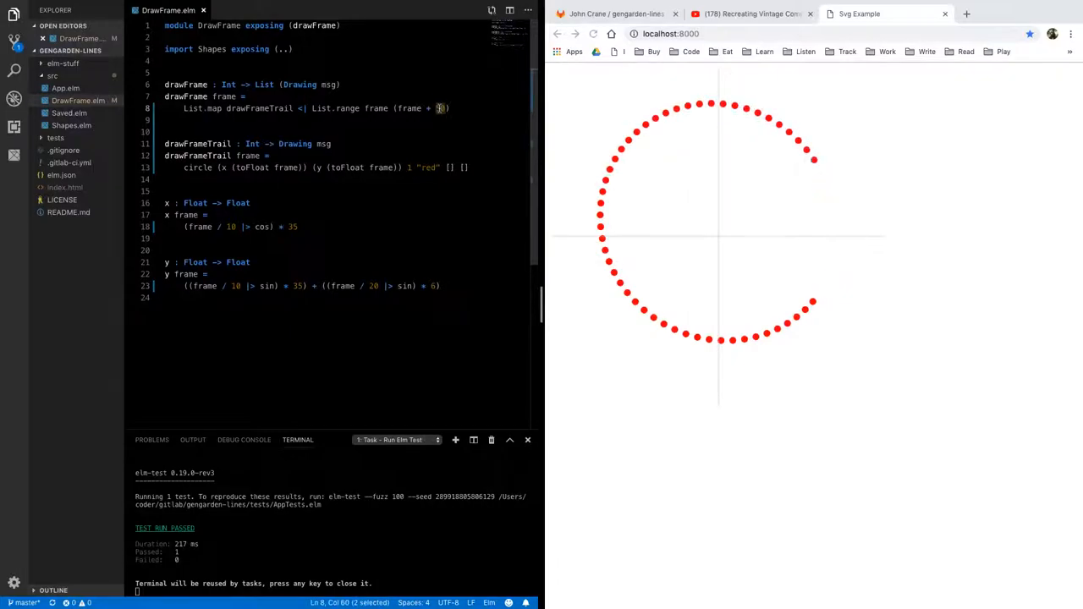
Tune the trail values to 80, 20 and range 100, then select the x formula for reuse.
text(80)
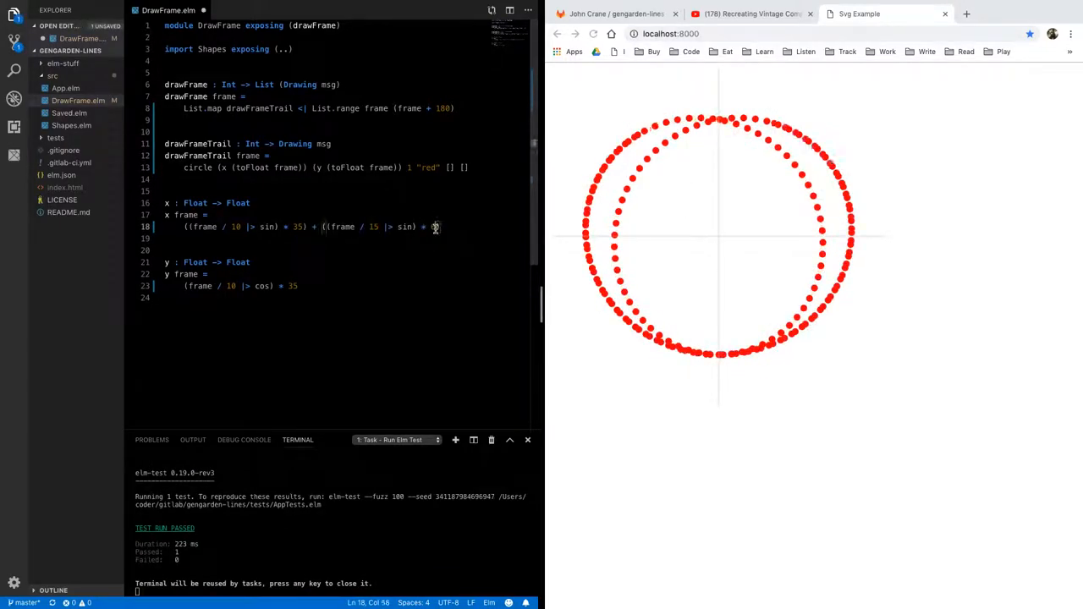
text(20)
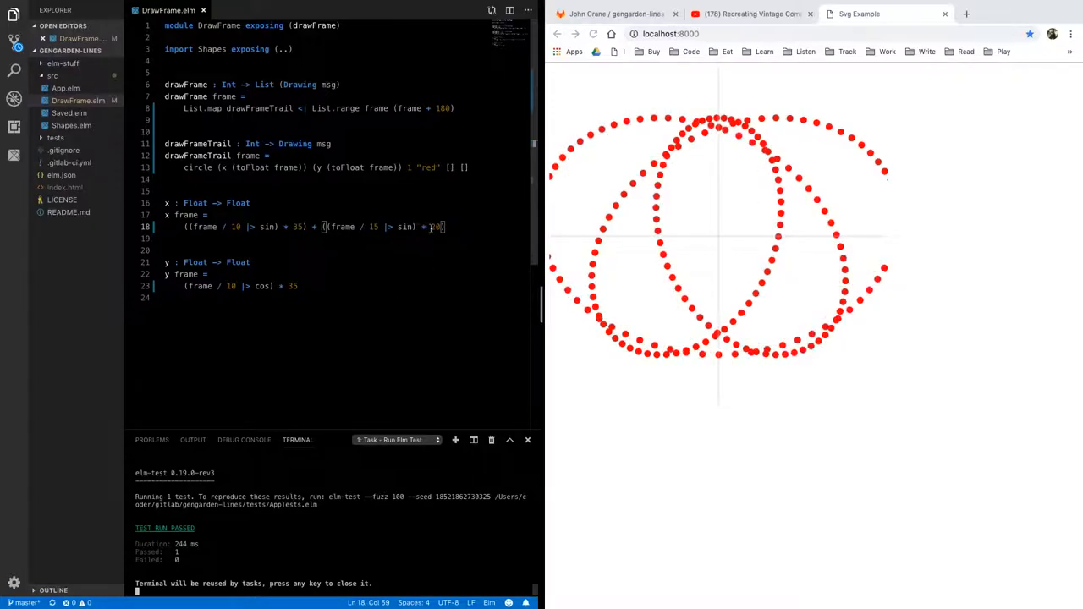
text(100)
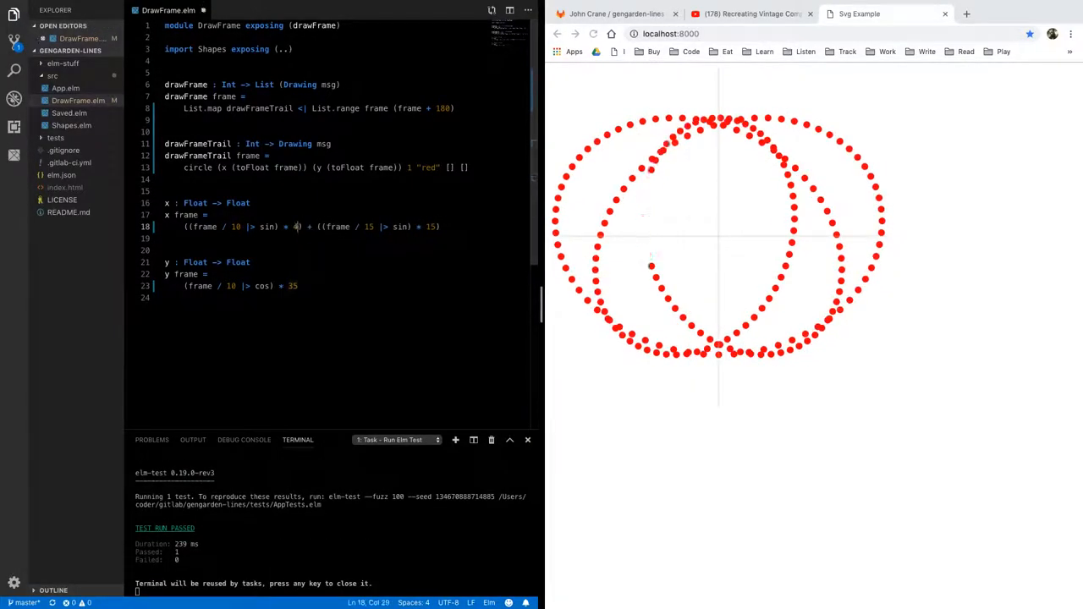
text(0)
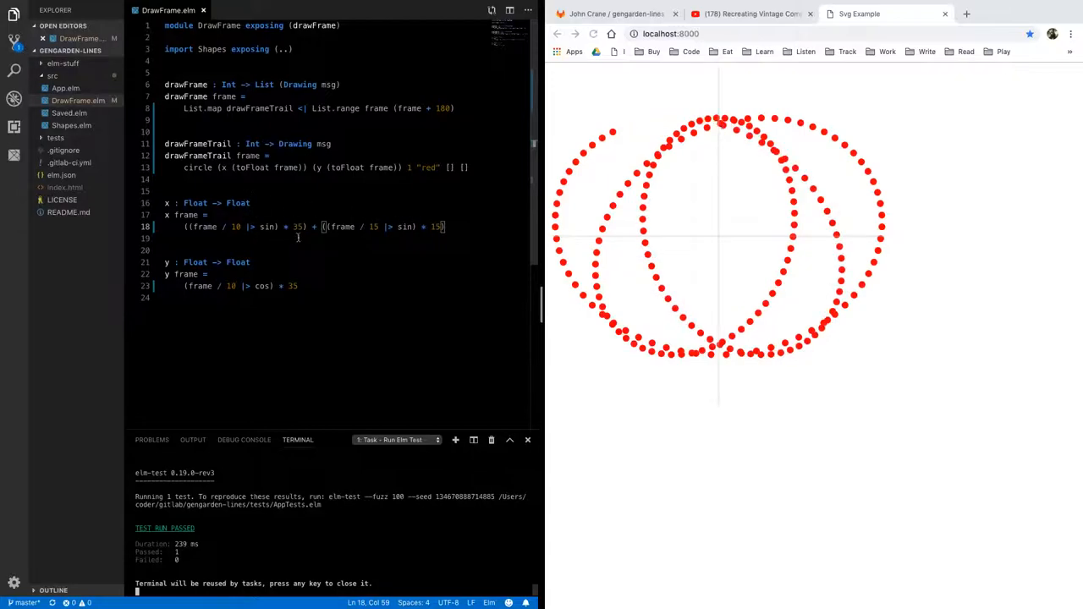
double_click(297, 227)
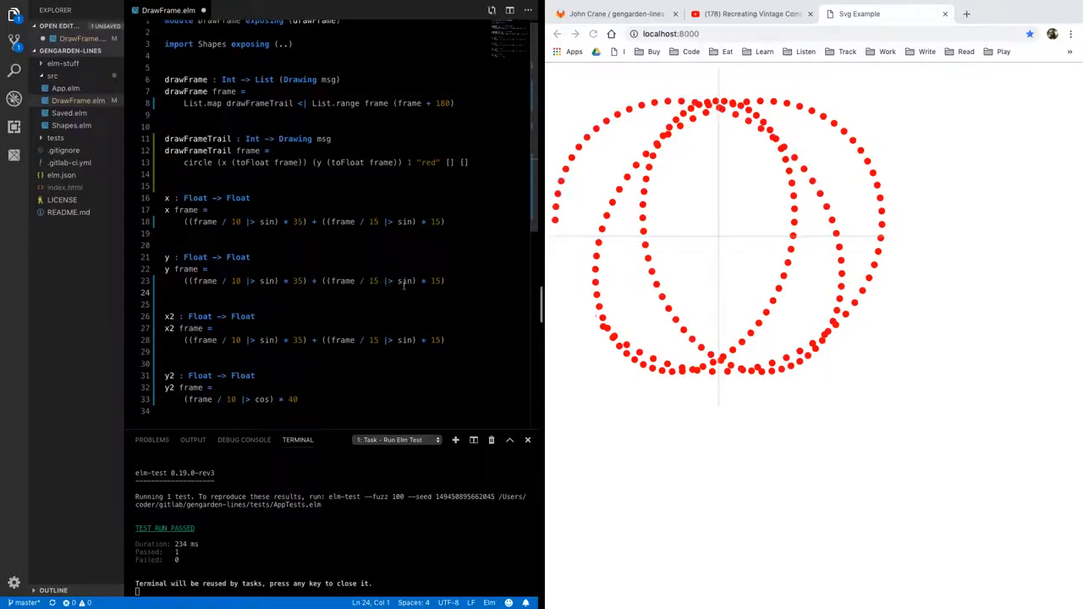
Copy x's two-sine formula into y and add x2 and y2 functions using cos.
text(co)
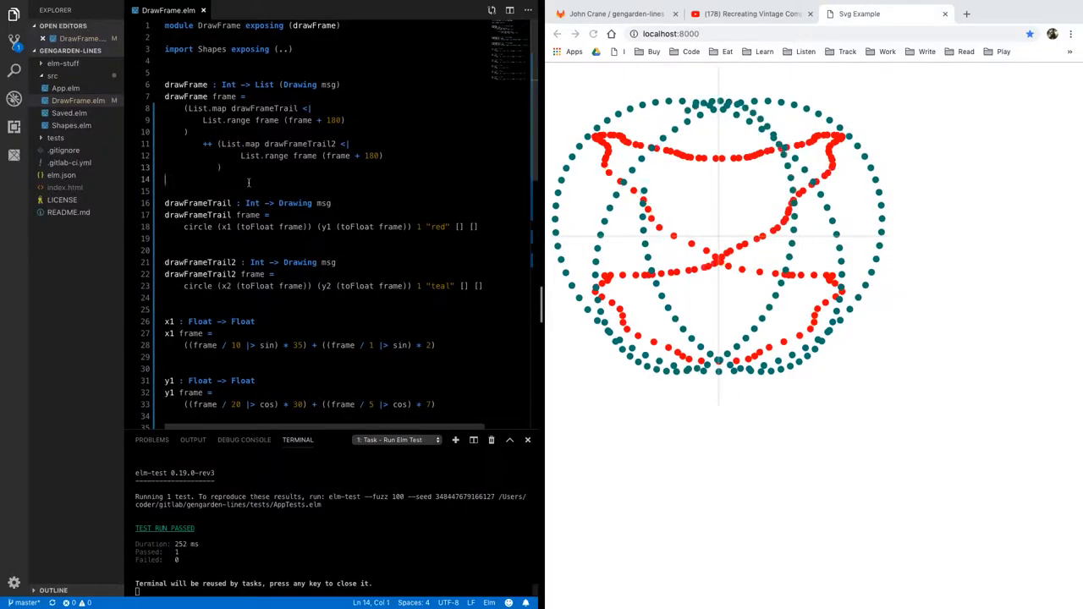
Define drawFrameLines = List.map drawLine <| List.range frame (frame + 10).
text(drawFrameLines : Int -> List()
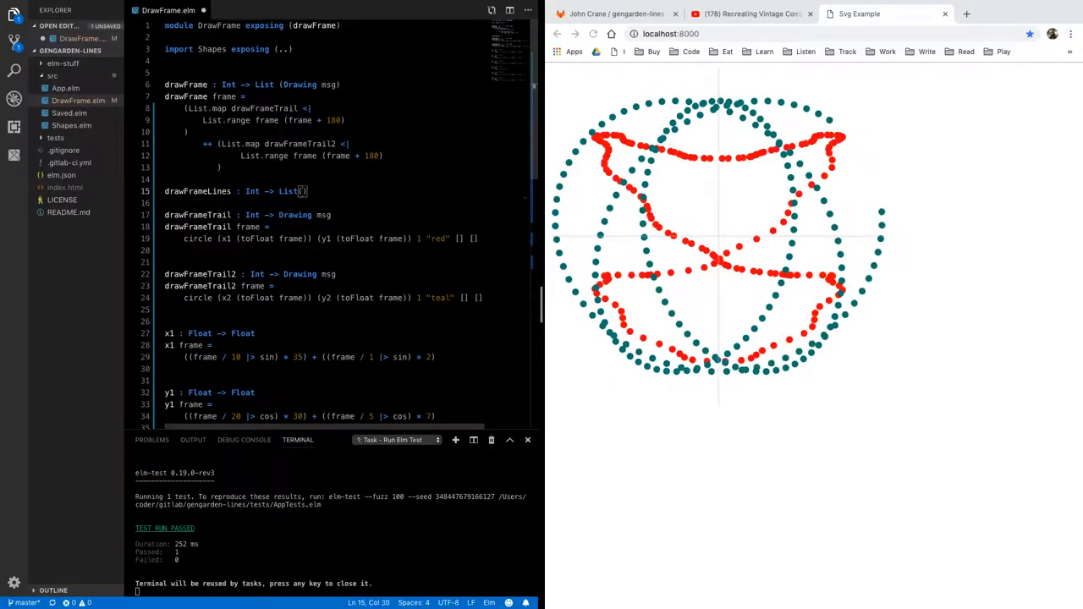
text(drawFrameLines frame =)
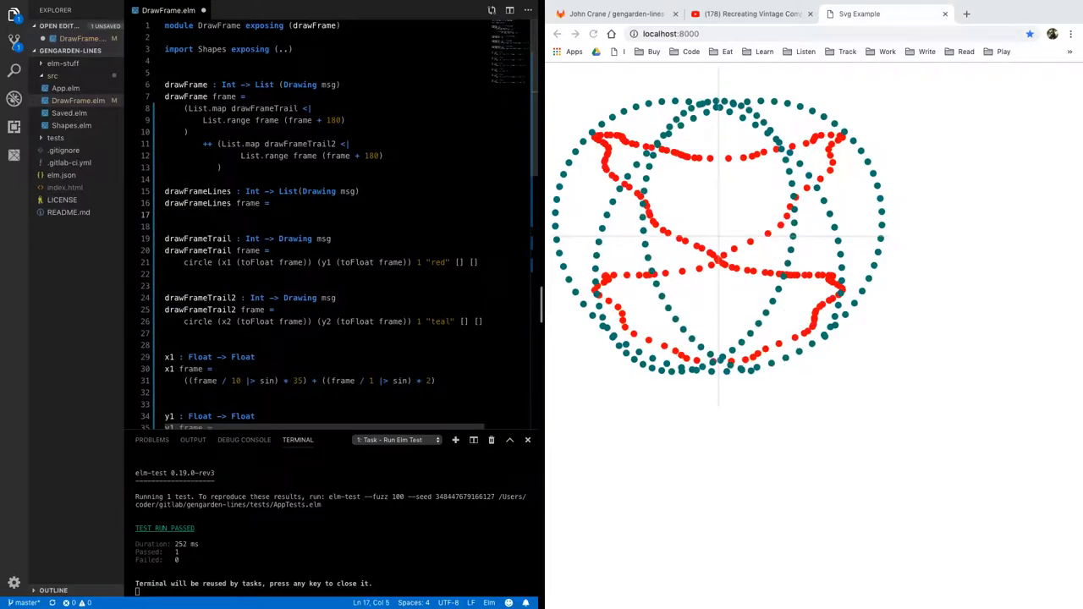
text(drawLine <)
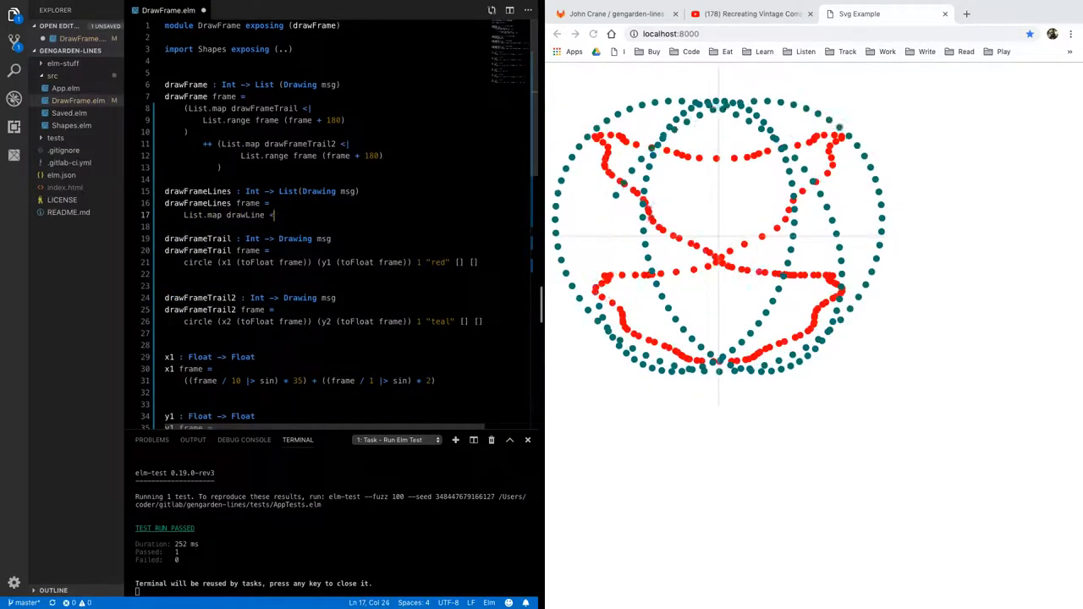
text(List frame (frame + 10)
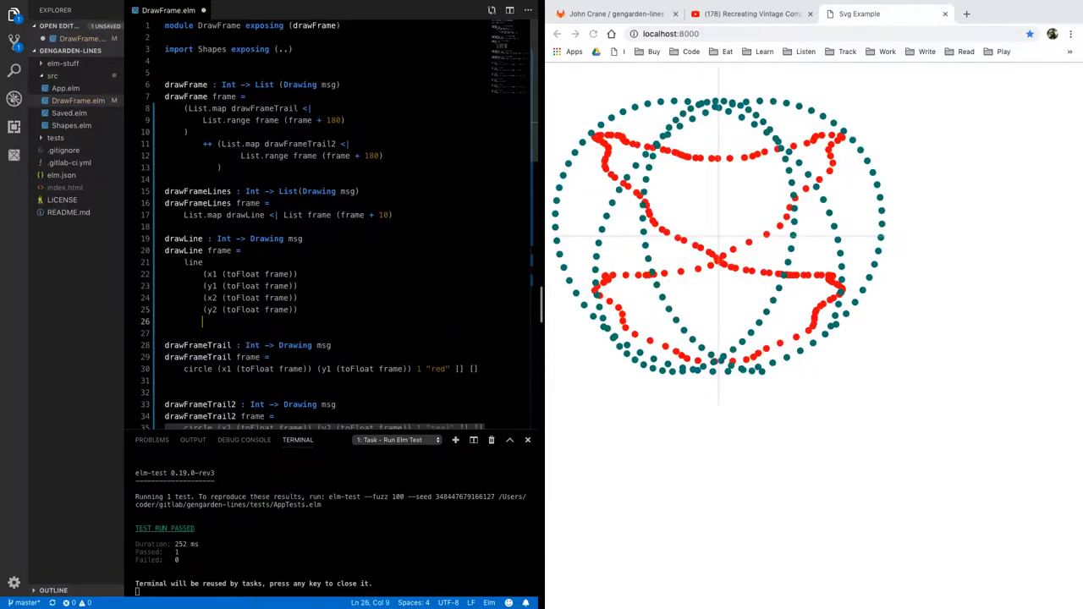
Give drawLine colour "rgba(120, 40, 200, 1.0)" and start rewriting drawFrame with List.map.
text("rgba(120, 40, 200, 1.0")
click(346, 215)
text(.range)
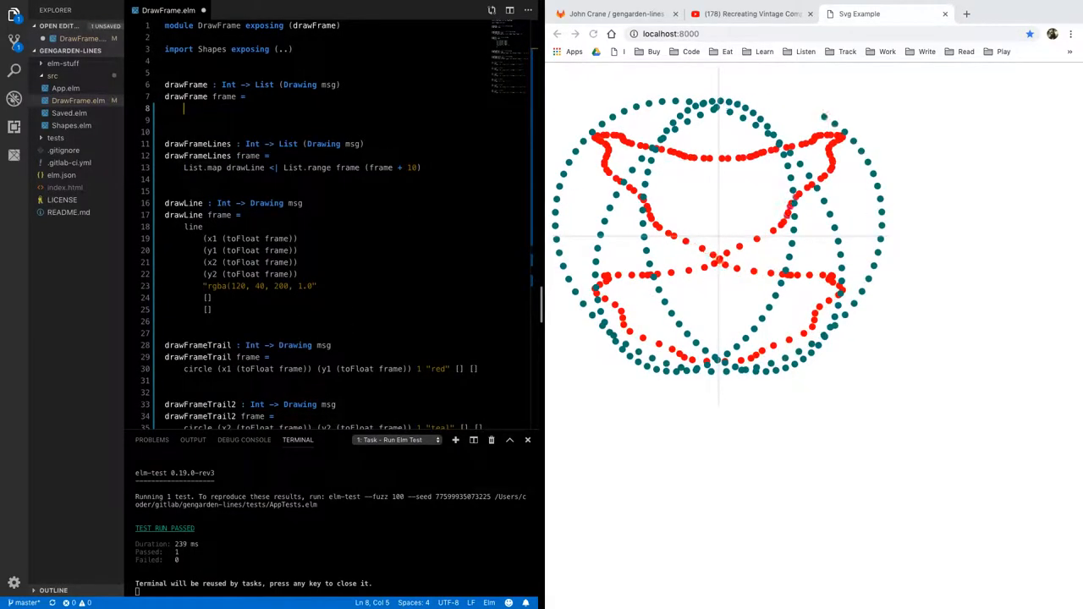
text(List.map drawFrame)
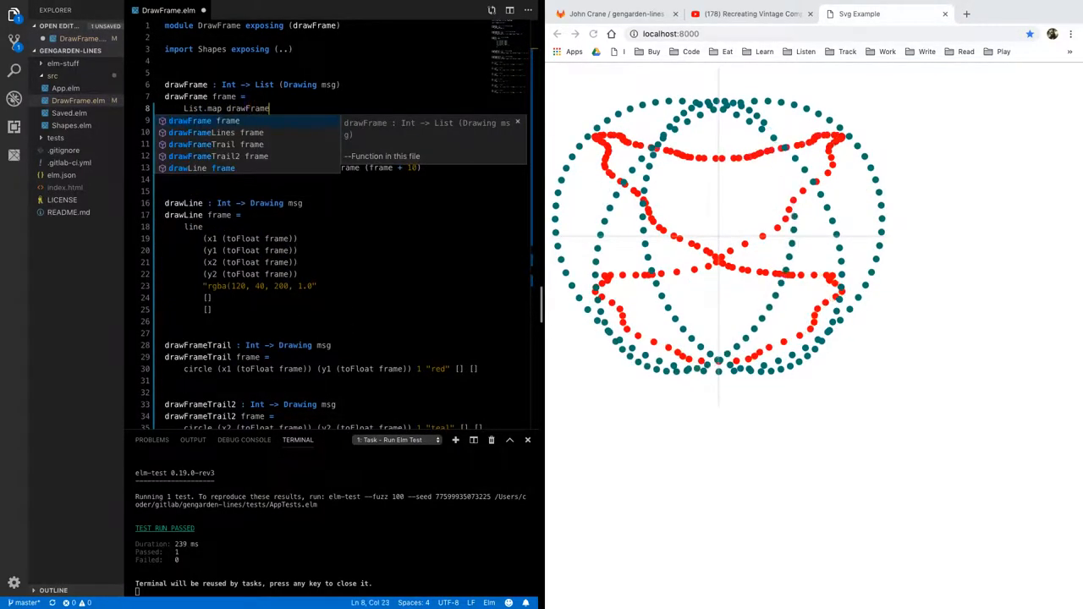